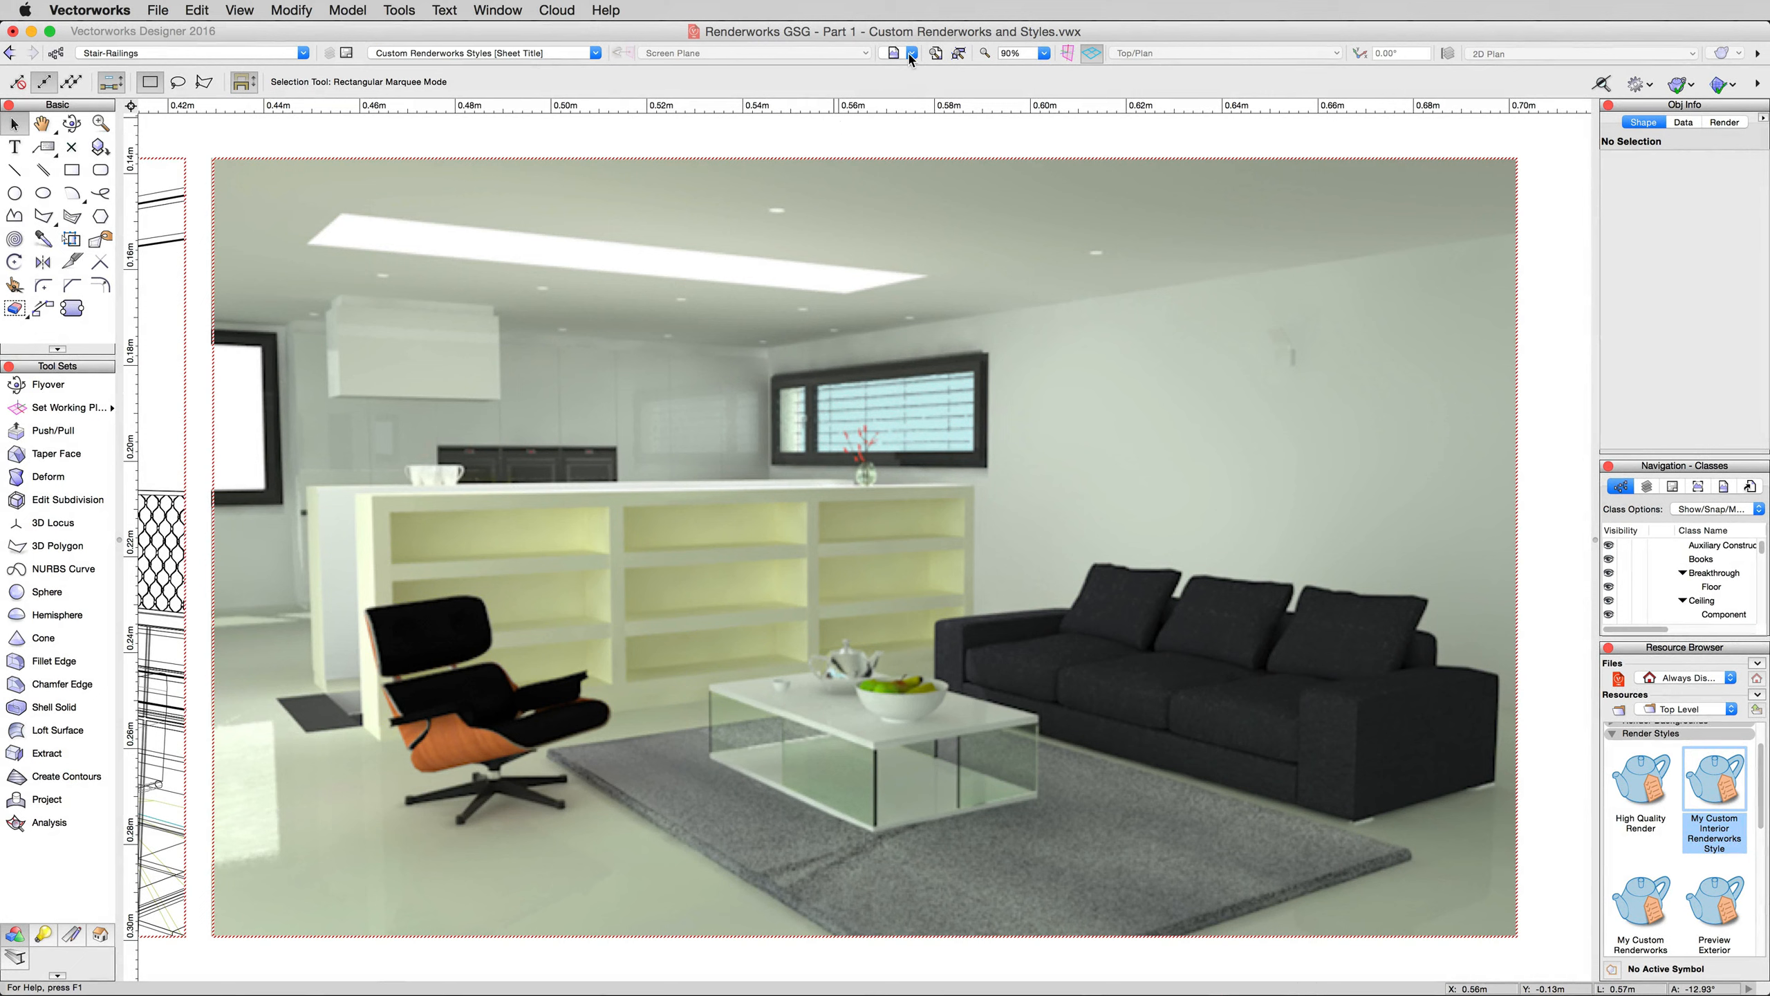
Restore the '2.2 - Artistic Renderworks' saved view from the View bar
{"action": "left_click", "coordinate": [893, 53]}
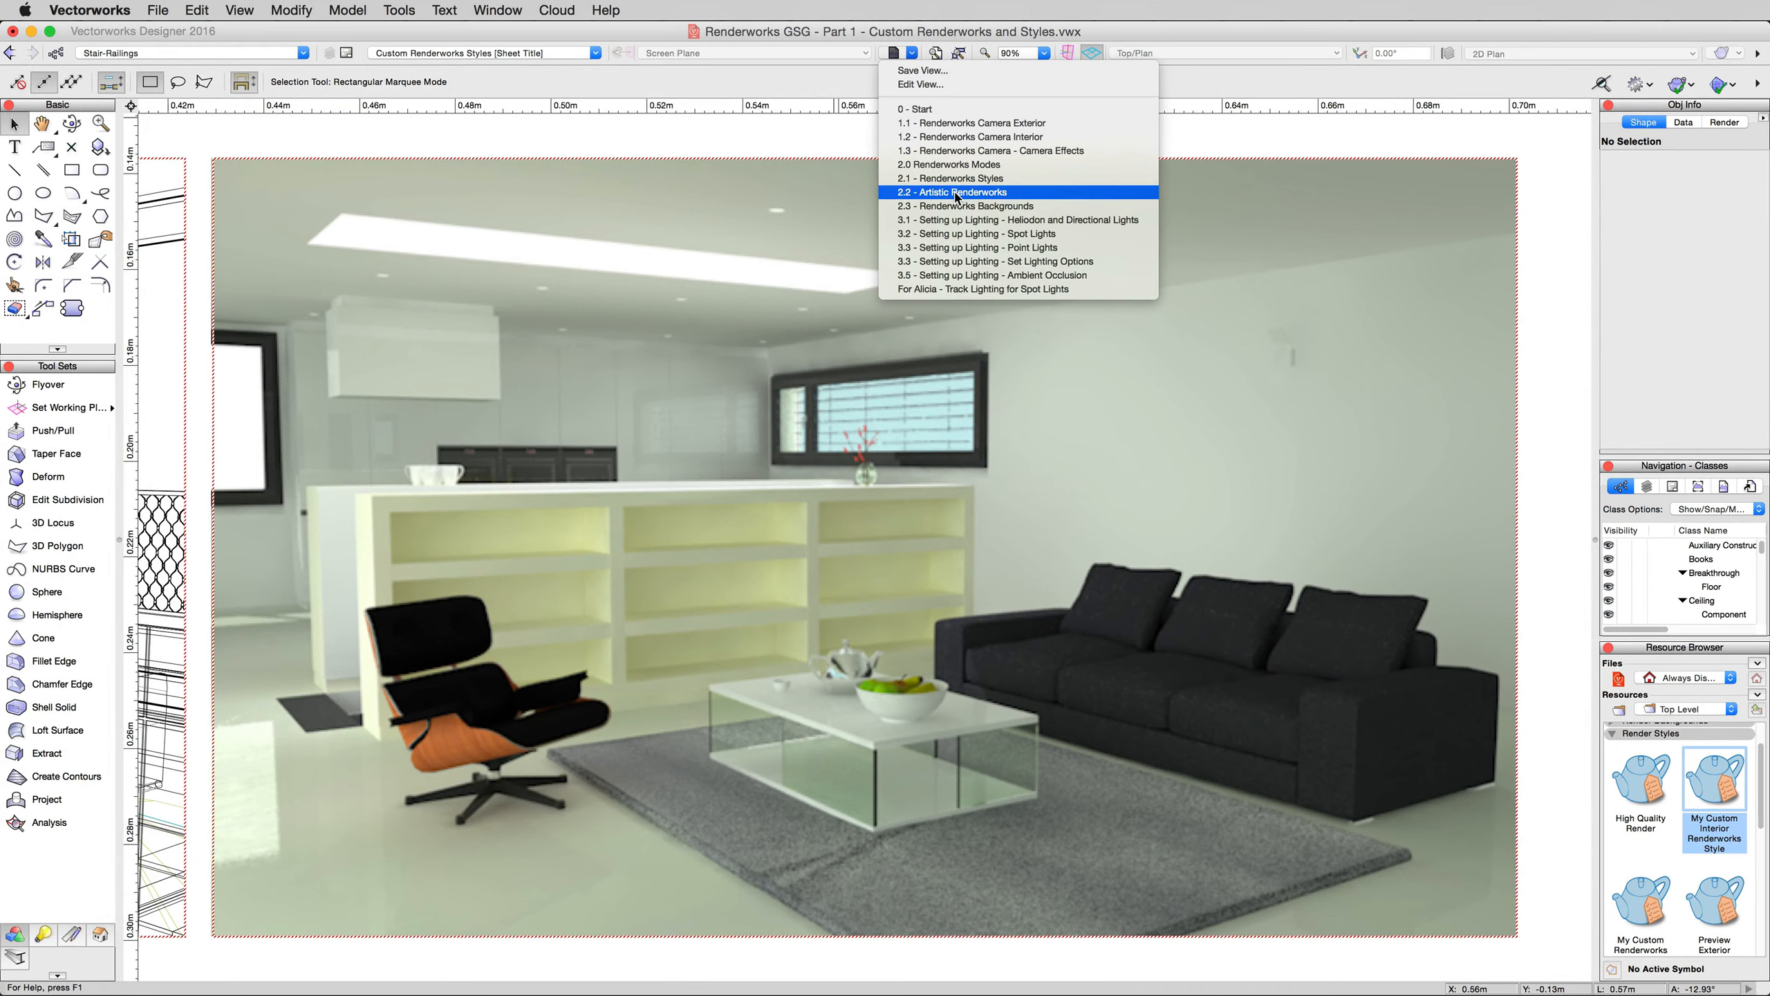
{"action": "left_click", "coordinate": [951, 191]}
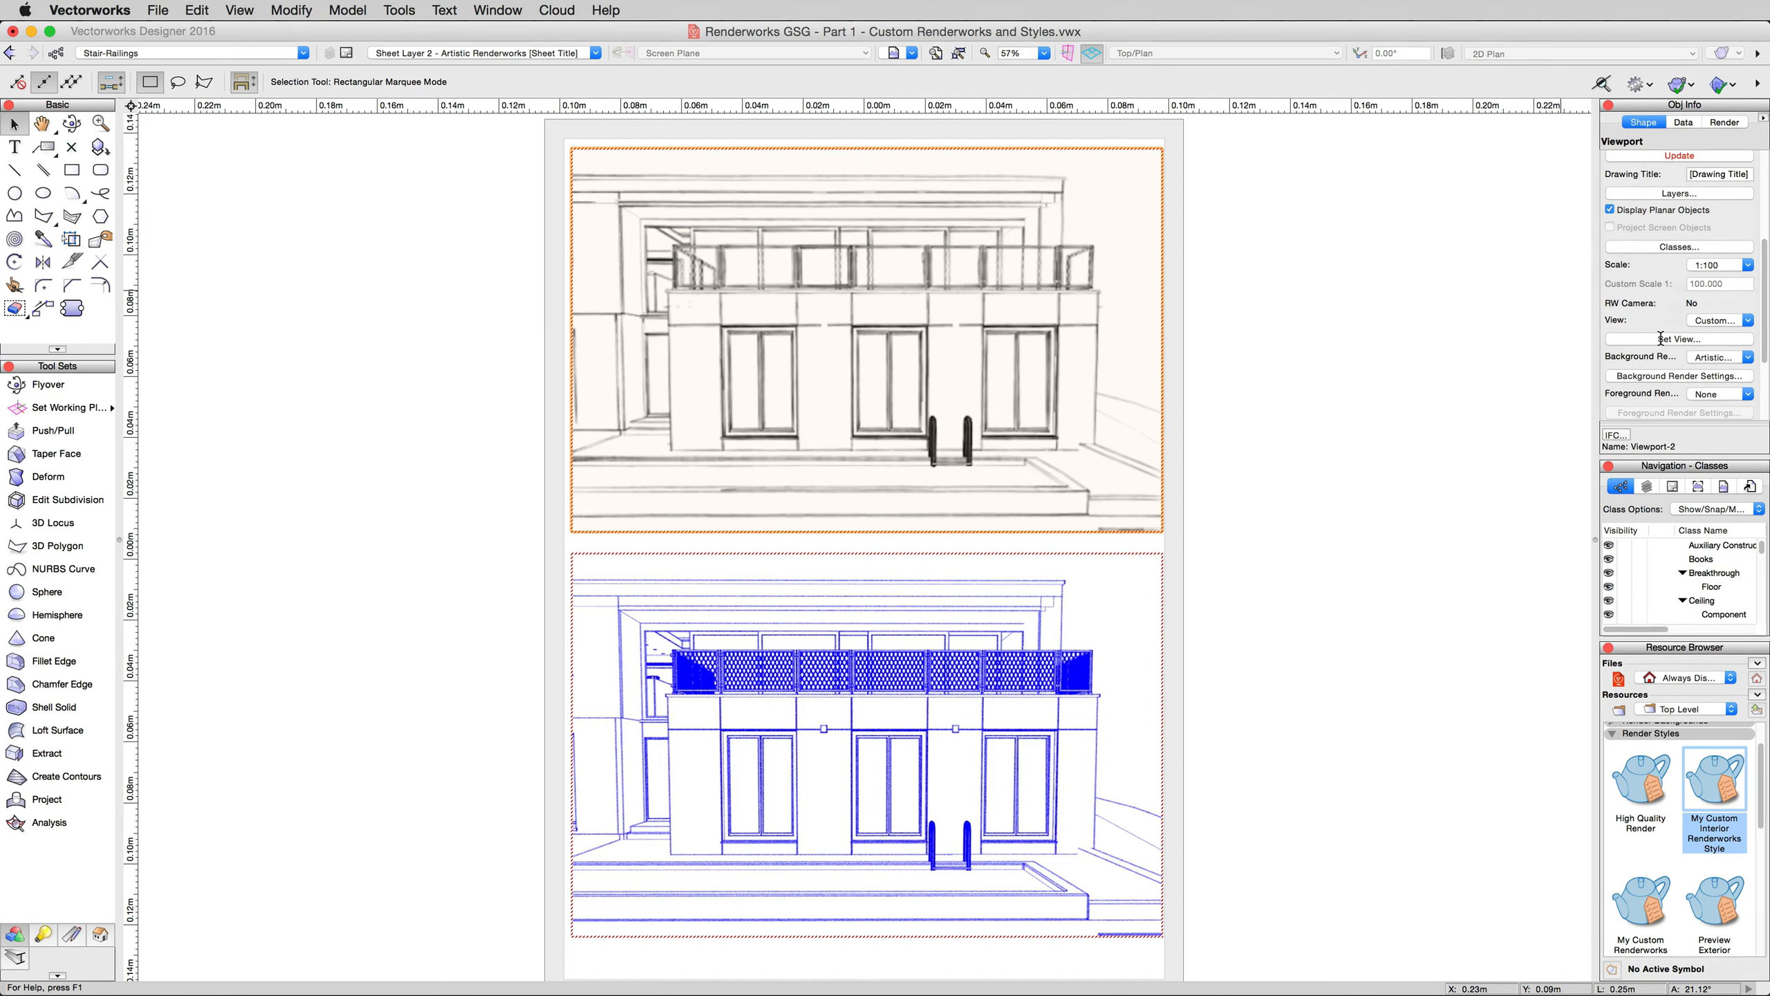
Select the top viewport and create a new render style from the Resource Browser
{"action": "left_click", "coordinate": [1717, 356]}
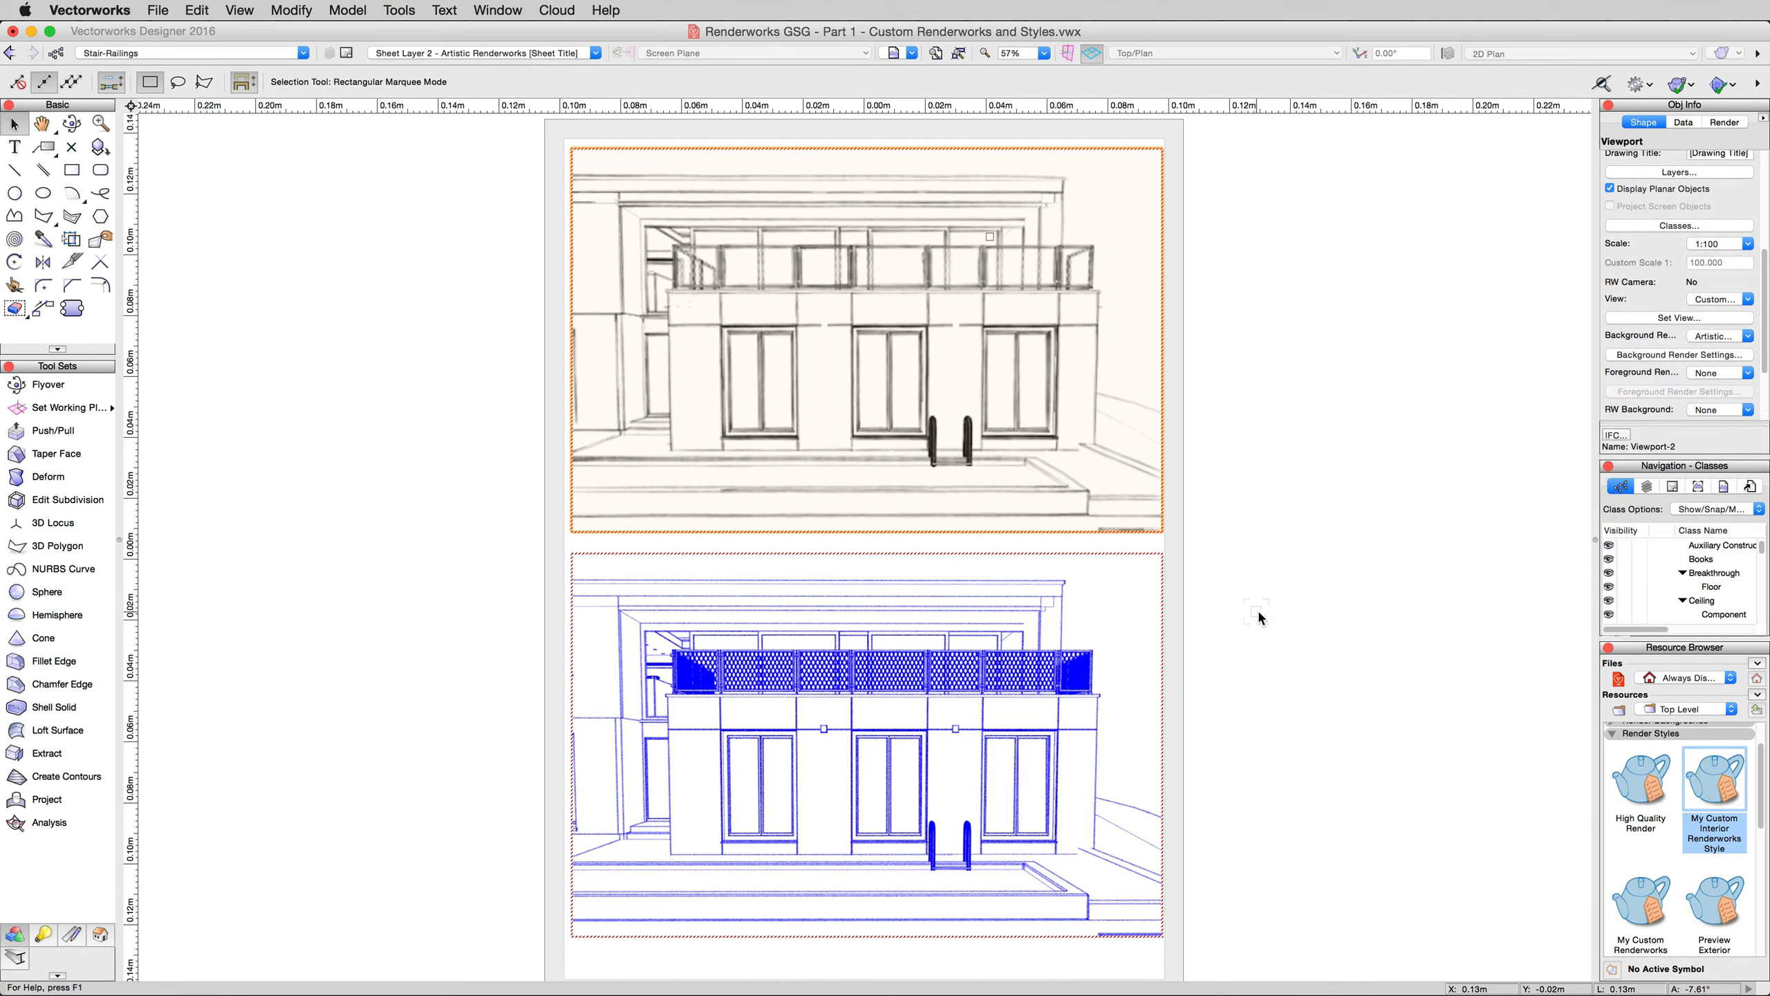
{"action": "right_click", "coordinate": [1640, 892]}
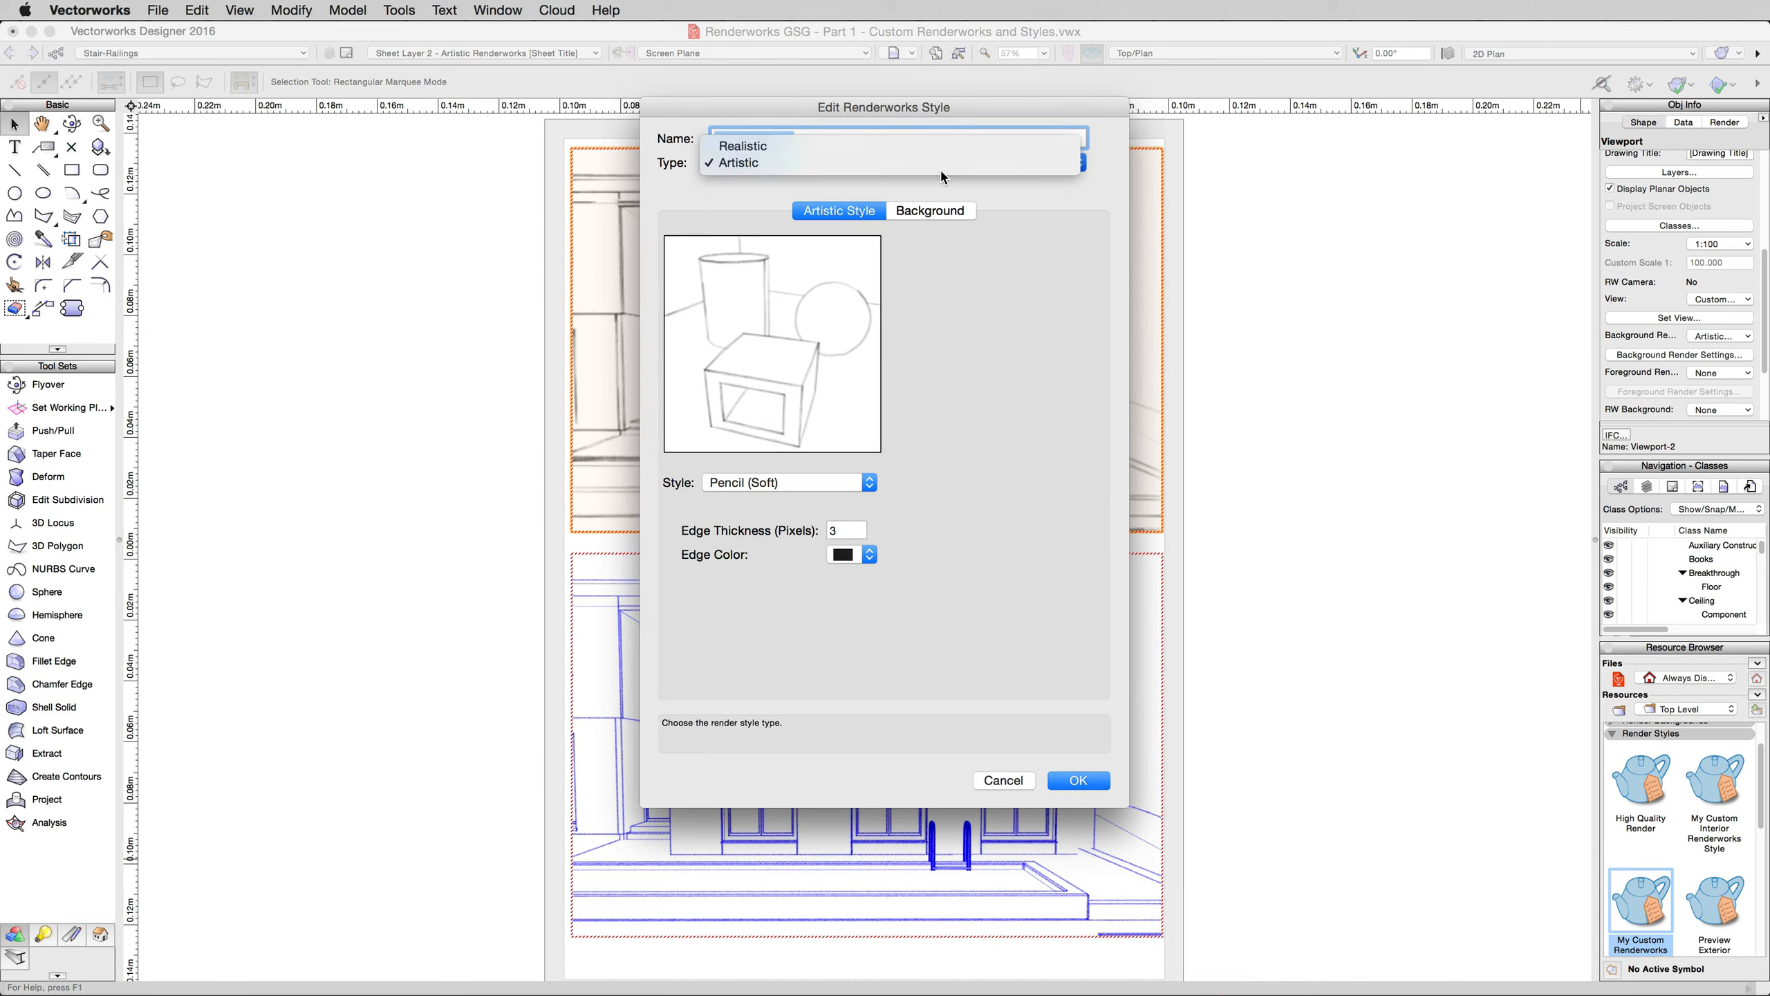
Keep the style type Artistic and apply the HDRI White Renderworks background
{"action": "left_click", "coordinate": [743, 146]}
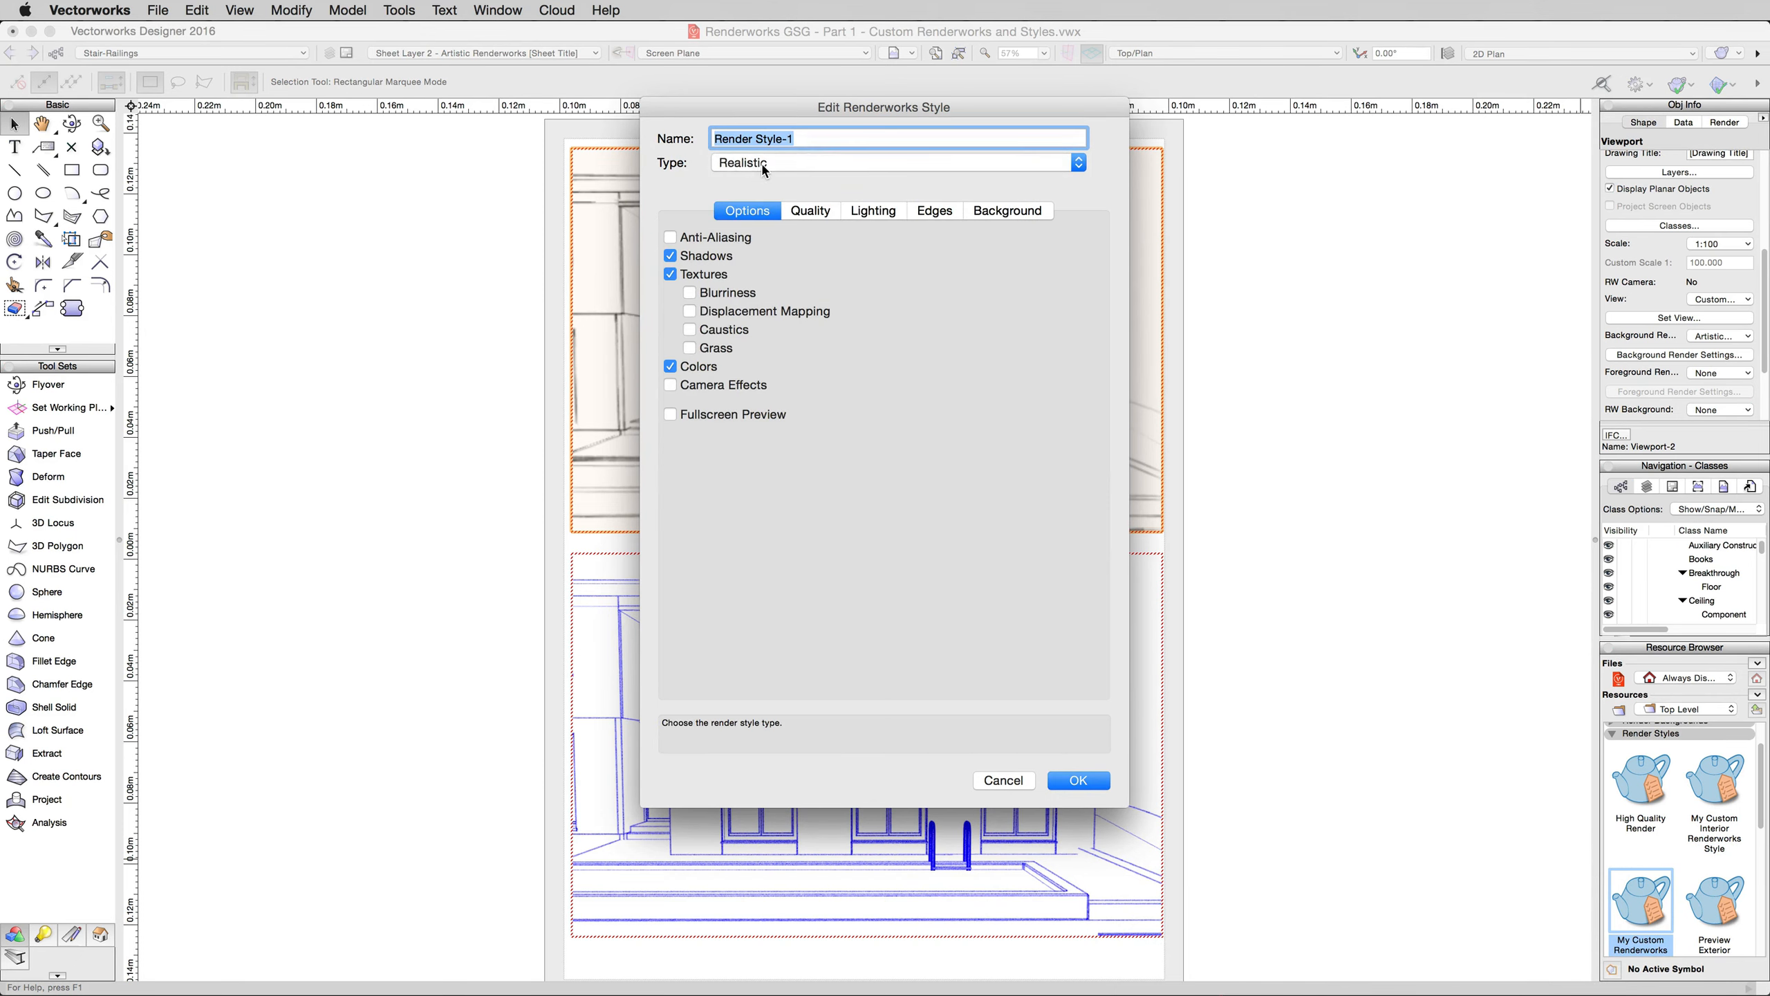
{"action": "left_click", "coordinate": [896, 162]}
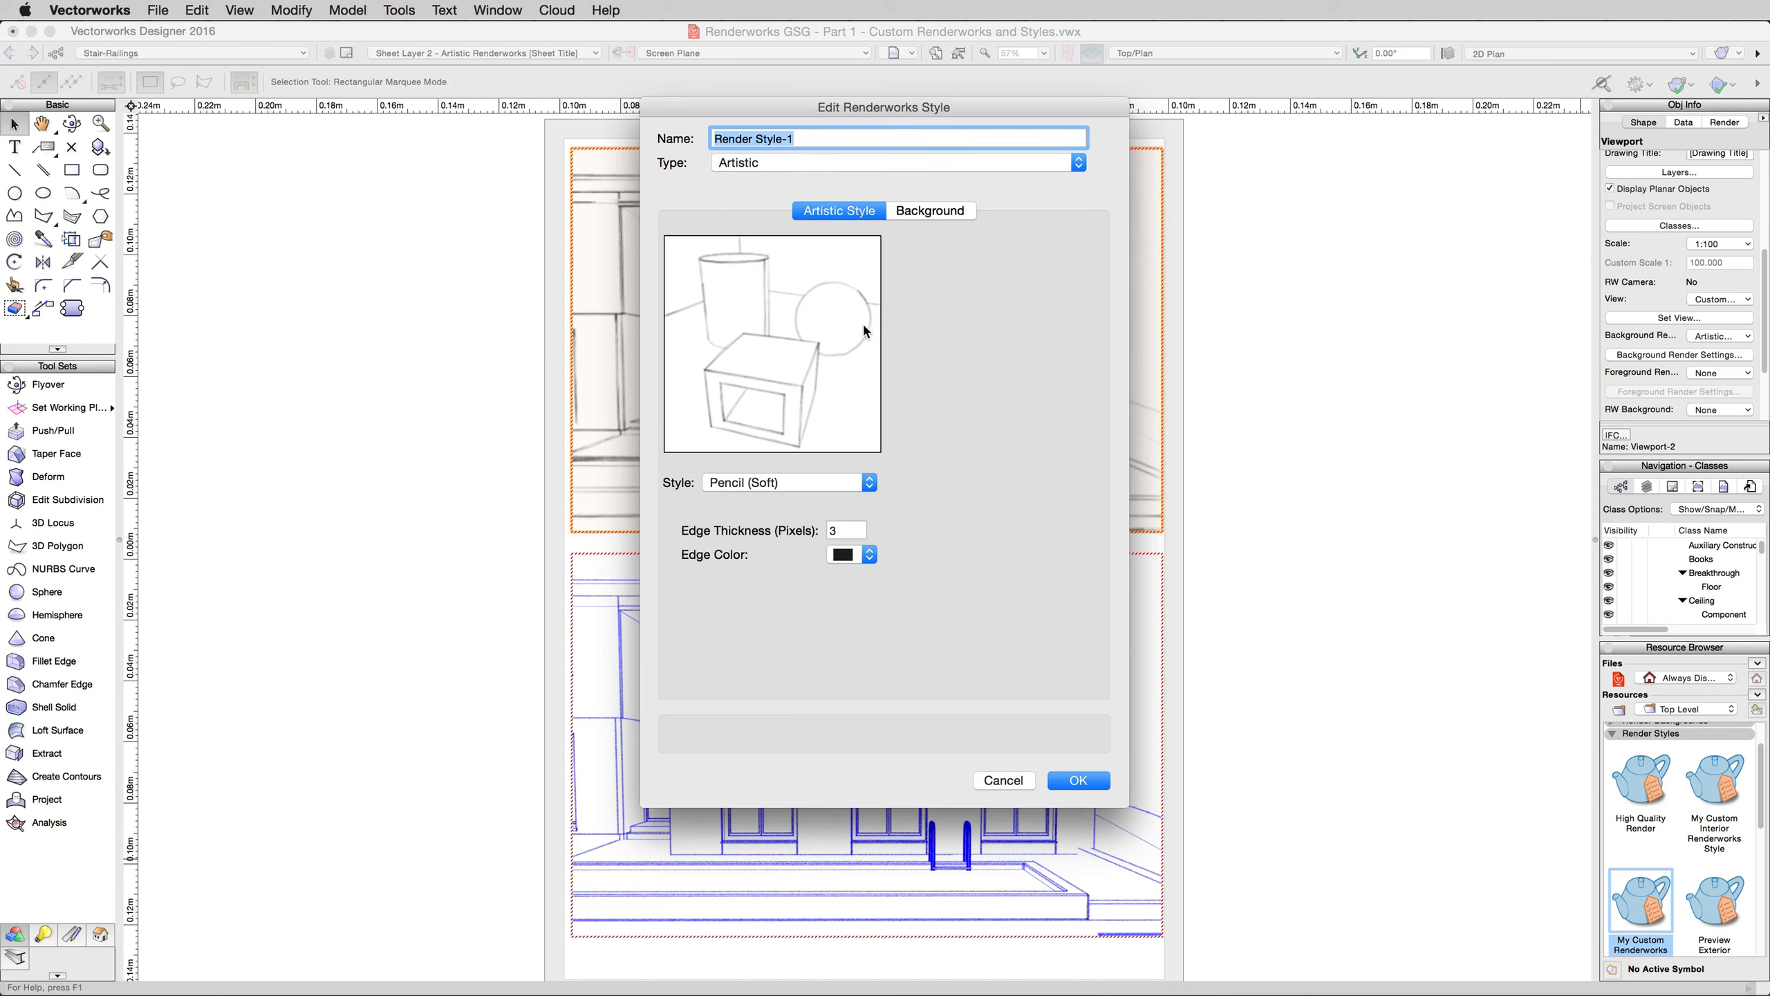
{"action": "left_click", "coordinate": [929, 210]}
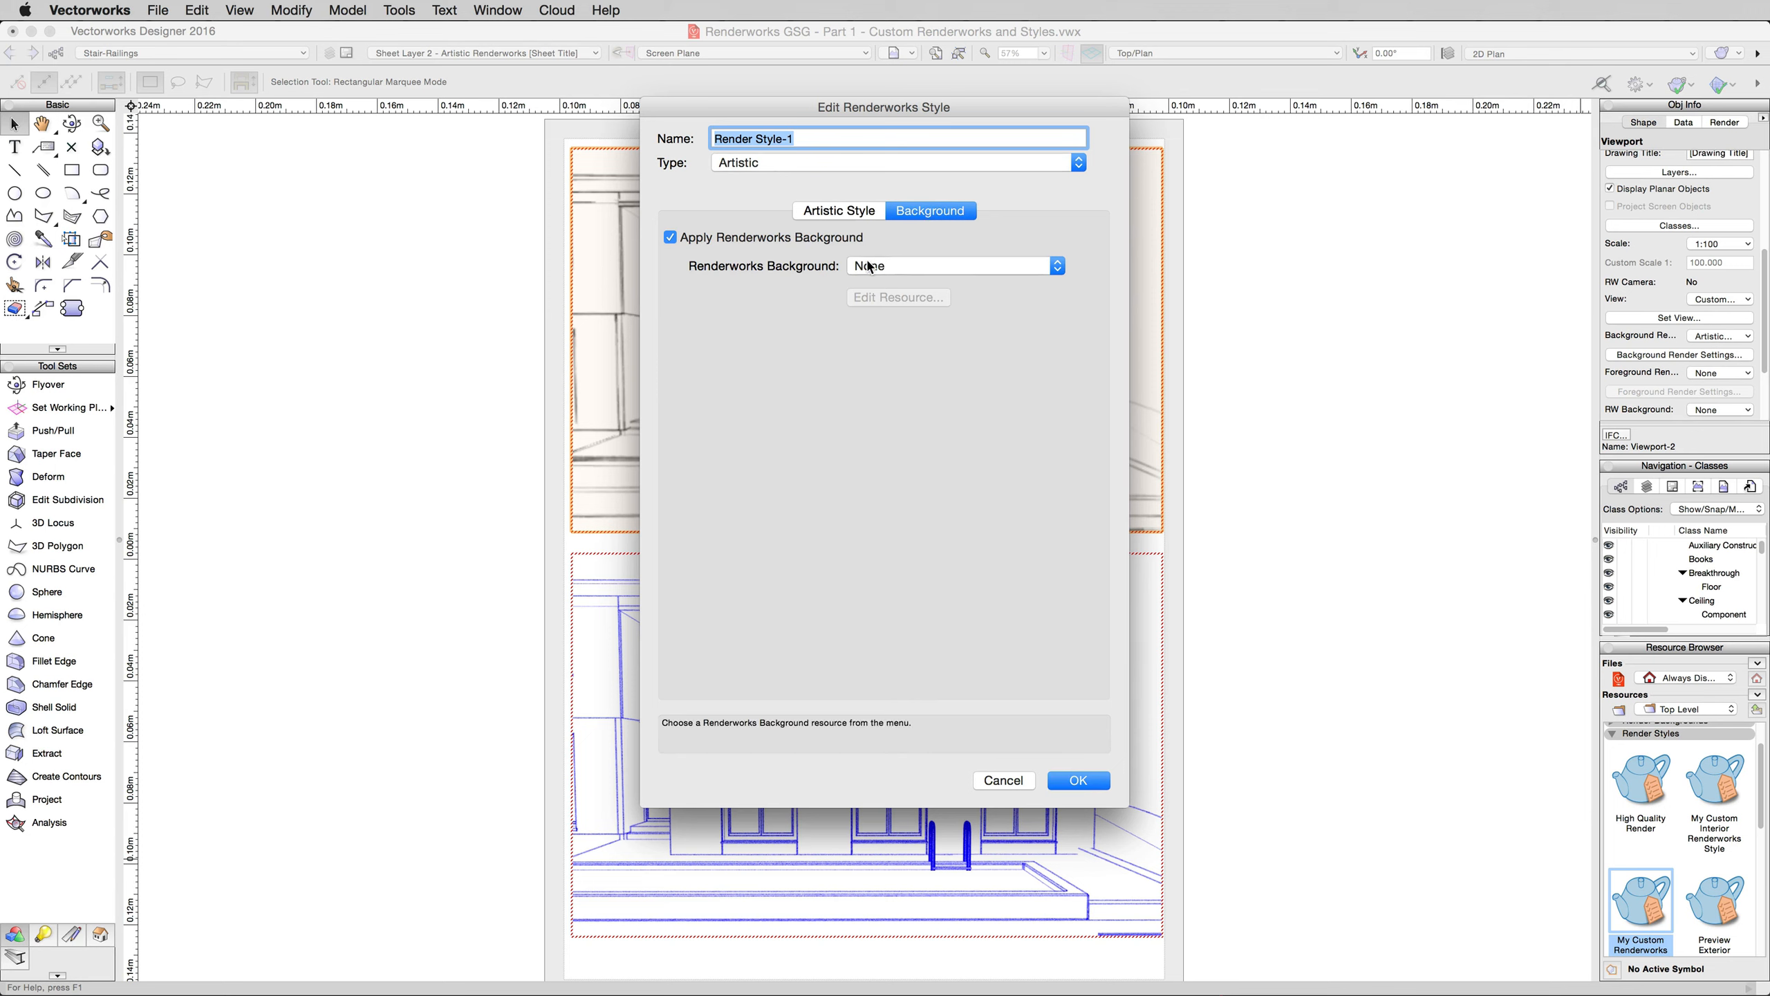
{"action": "left_click", "coordinate": [952, 265]}
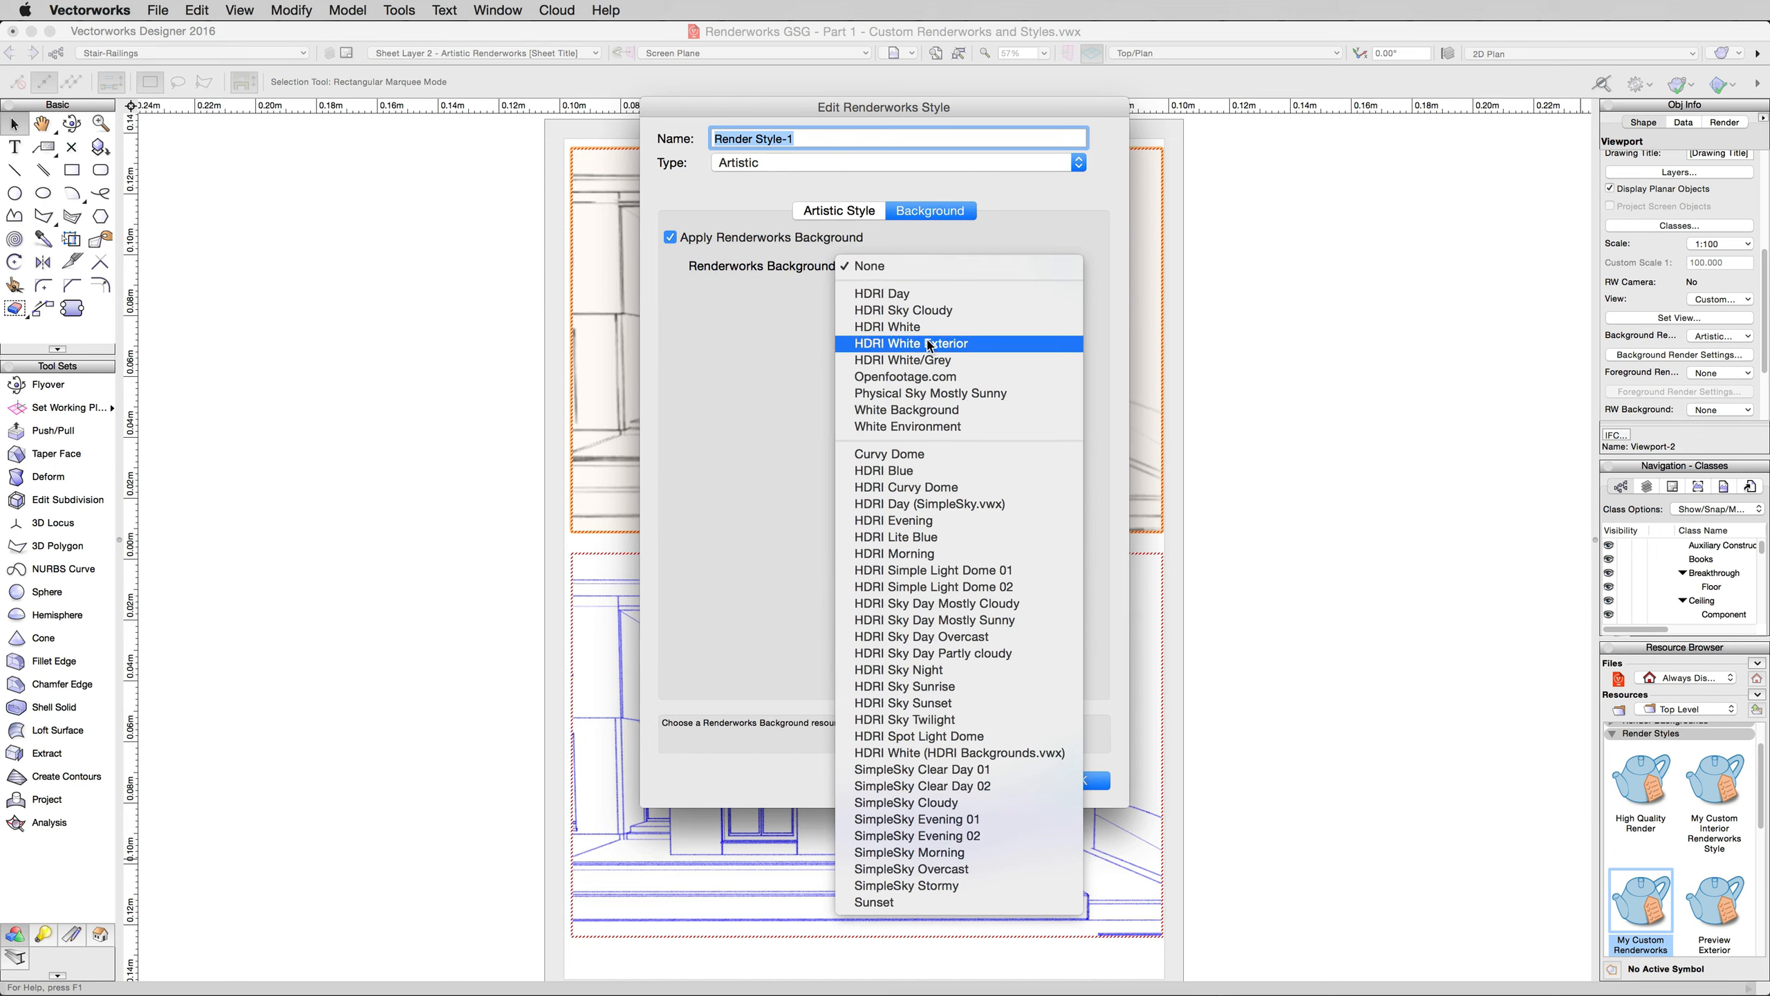
{"action": "left_click", "coordinate": [903, 326]}
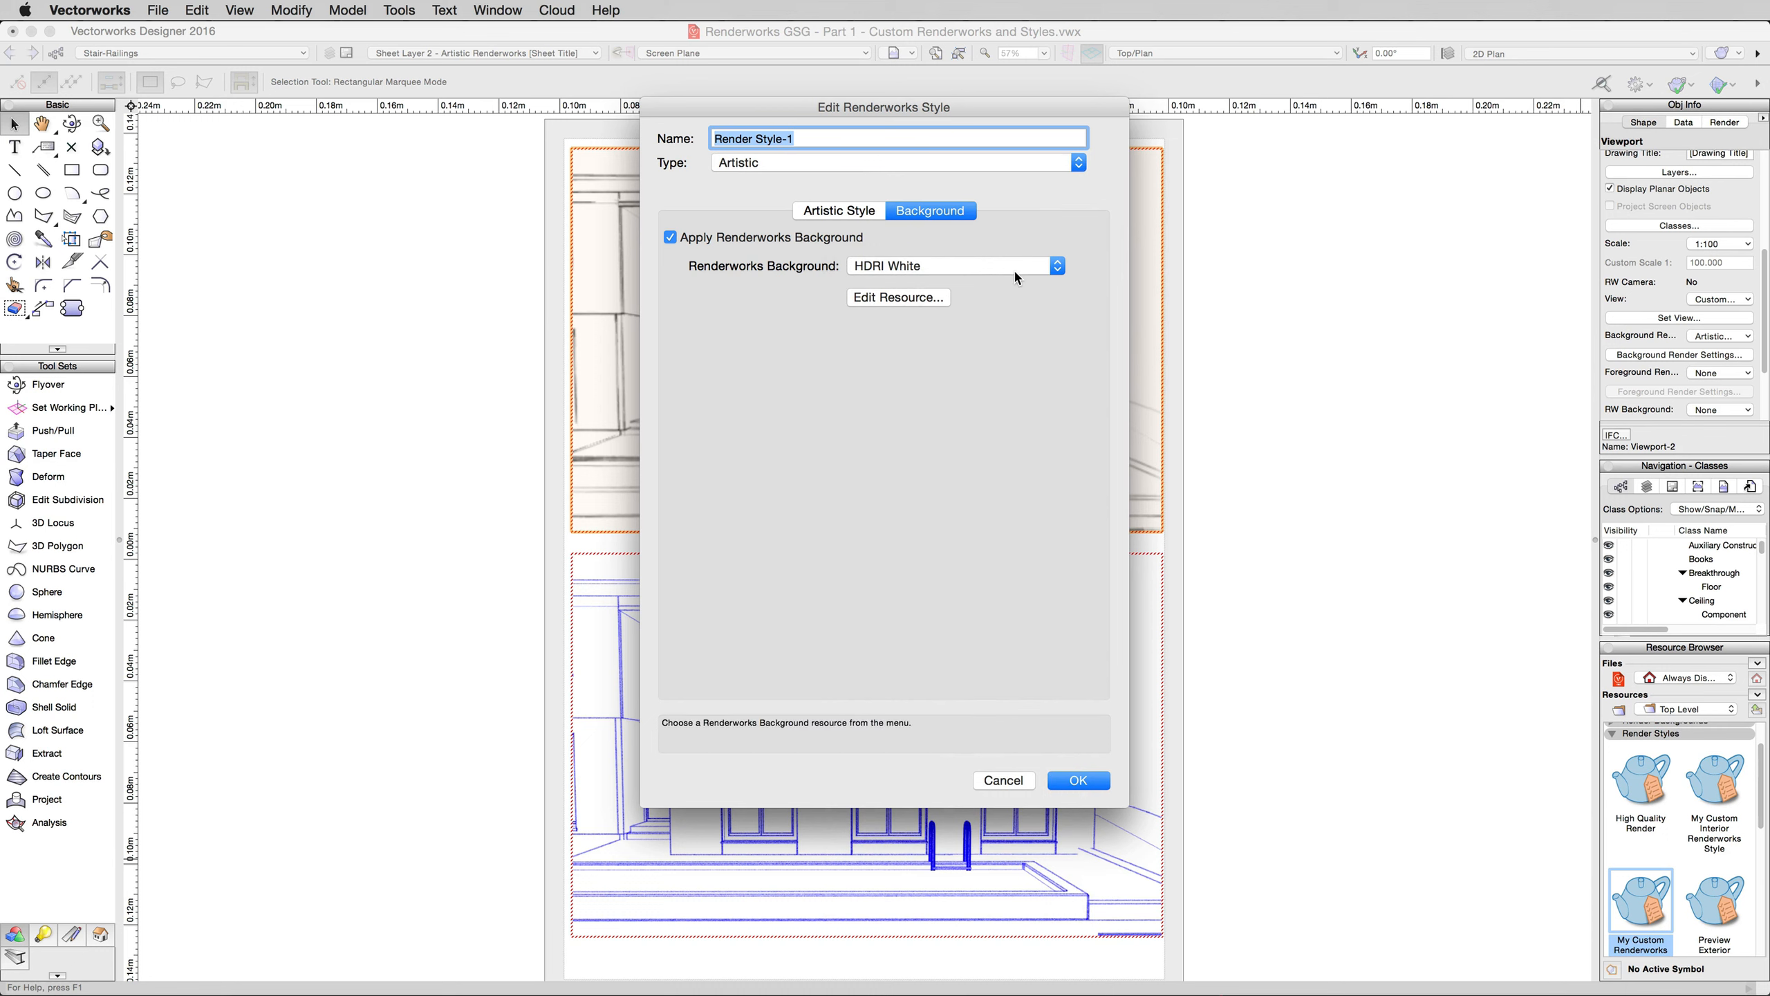
{"action": "left_click", "coordinate": [839, 211]}
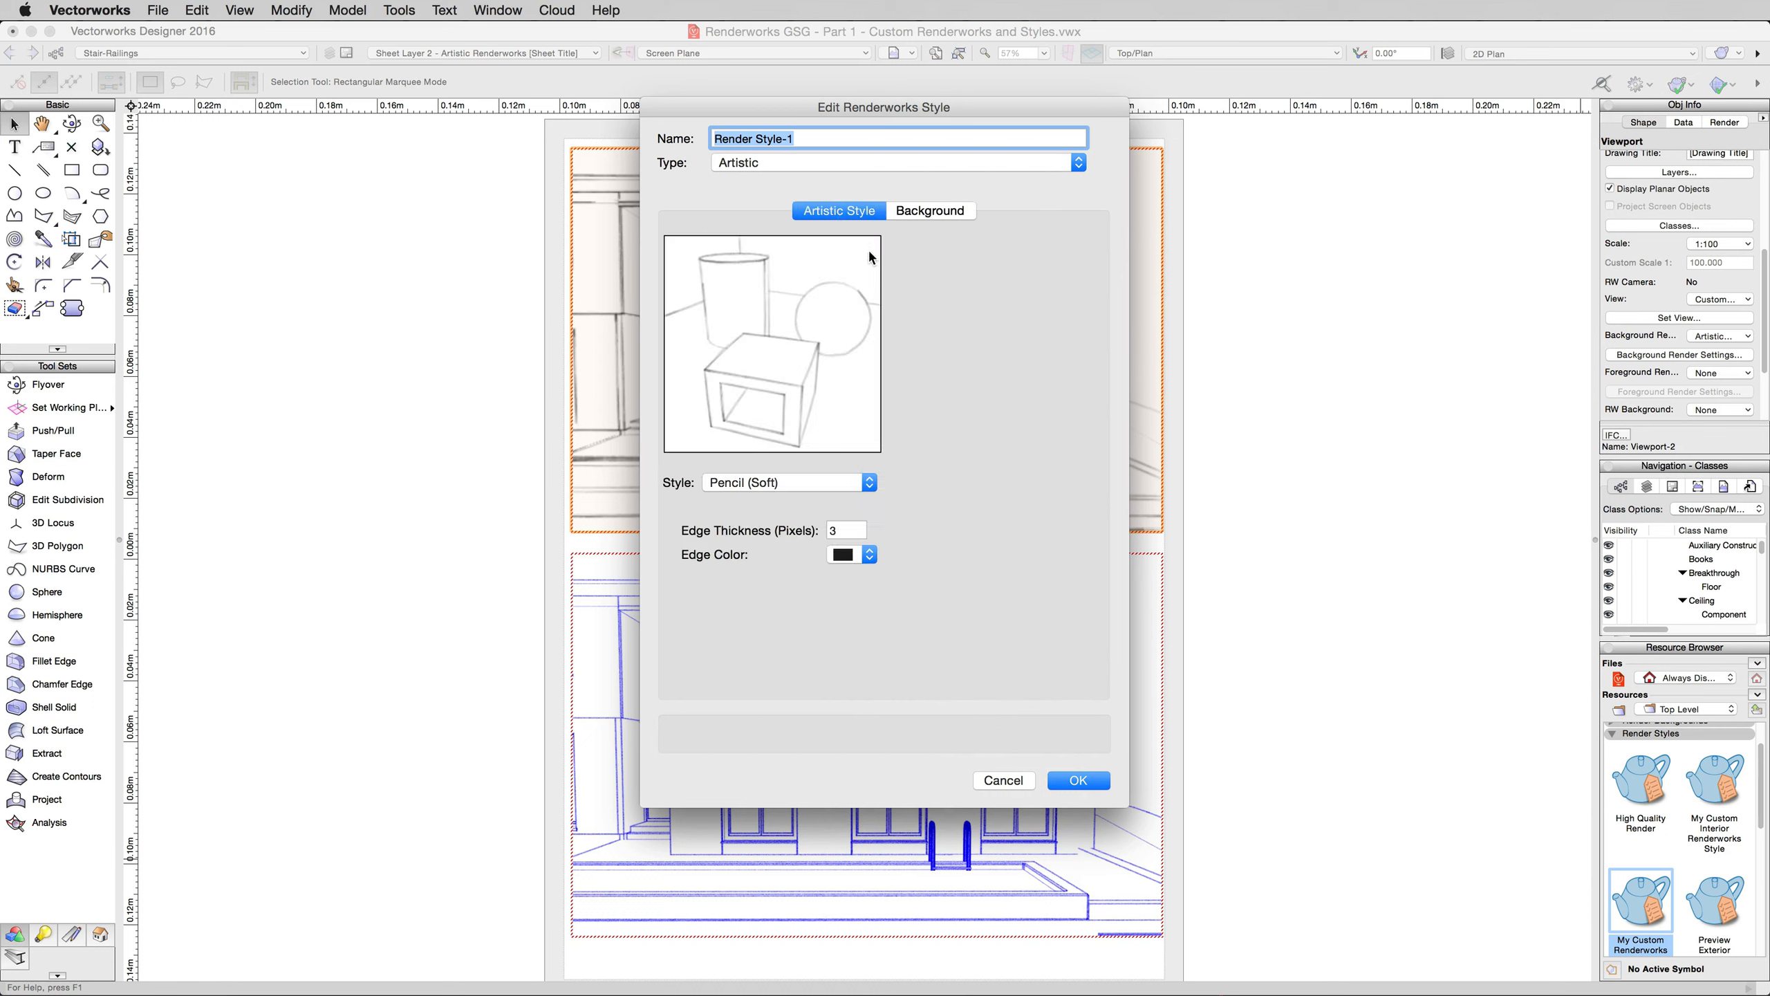
Try the Pencil (Loose) artistic style, then settle on Art
{"action": "left_click", "coordinate": [787, 482]}
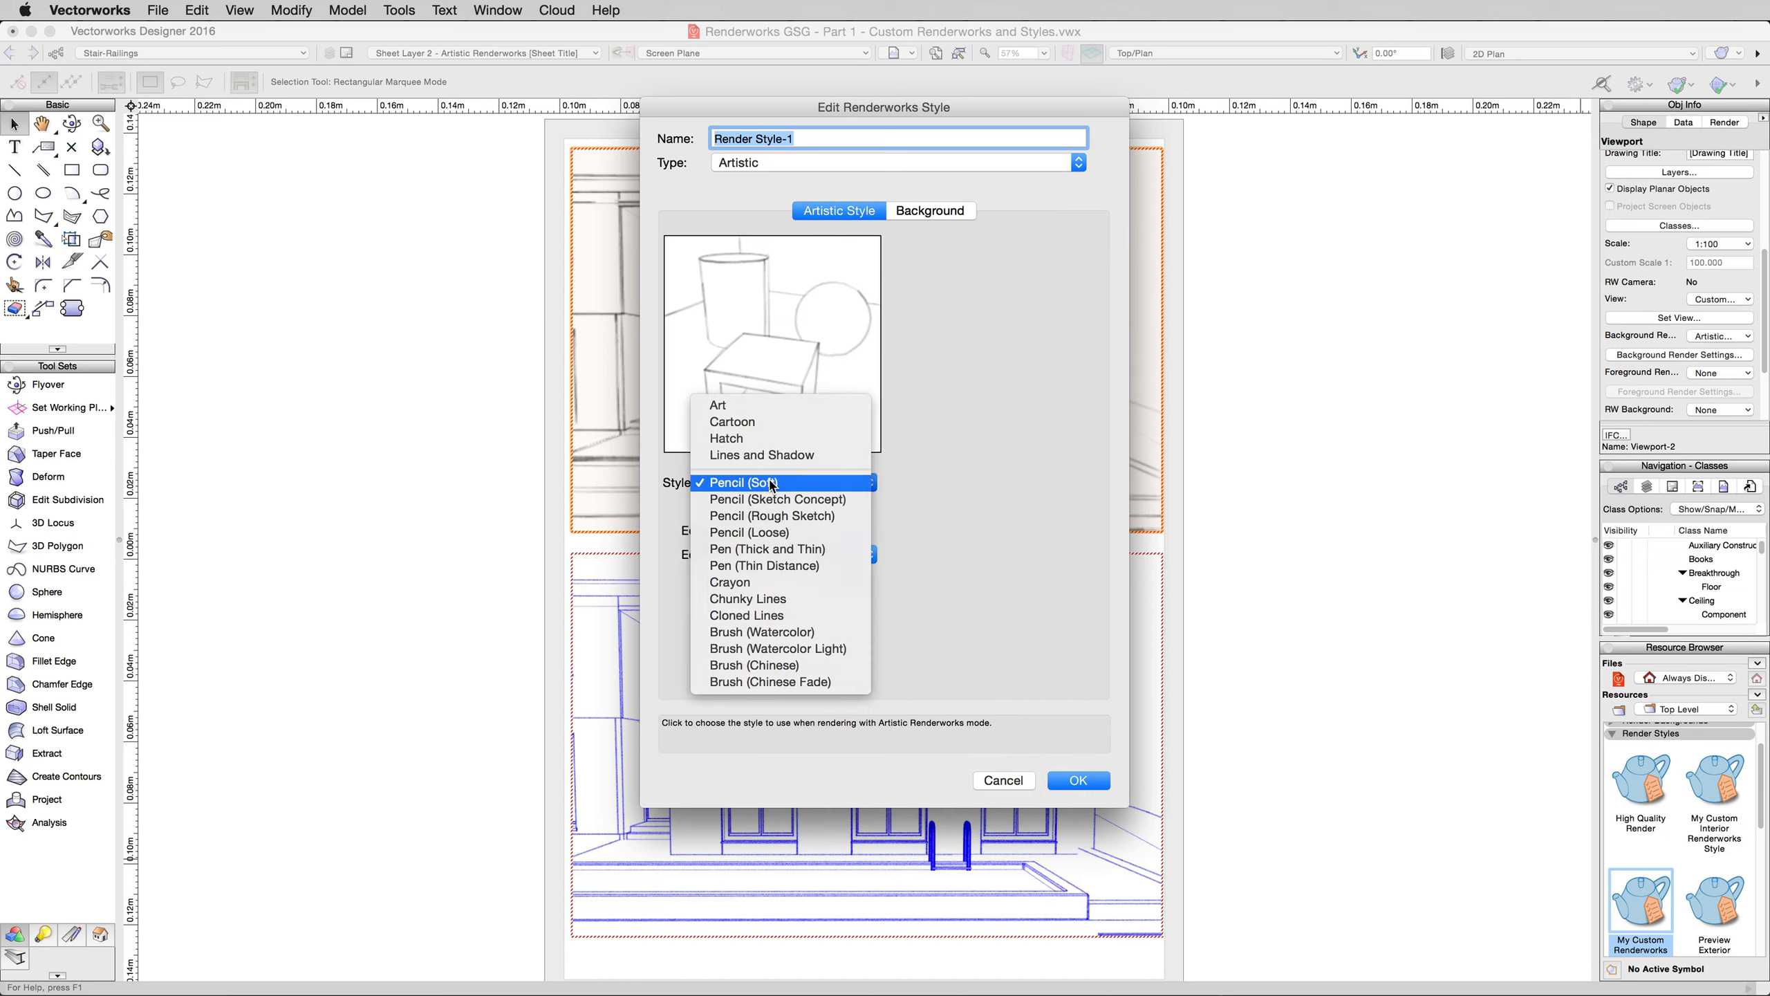
{"action": "mouse_move", "coordinate": [777, 500]}
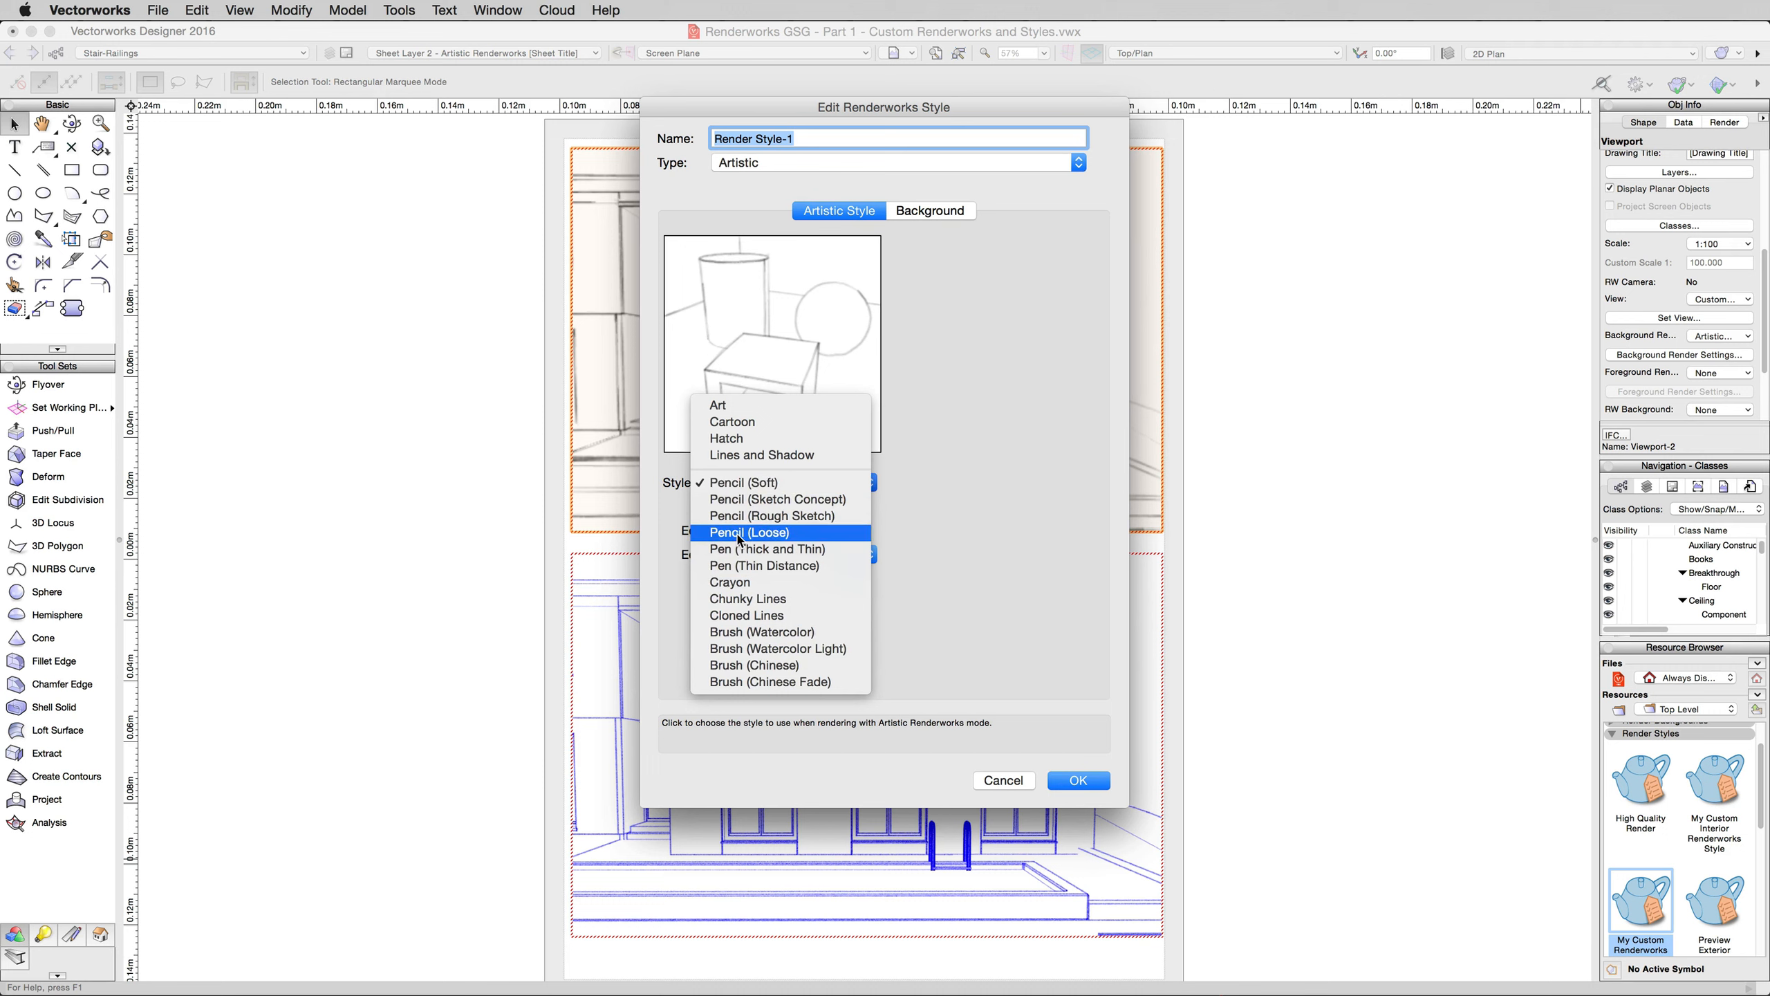
{"action": "left_click", "coordinate": [746, 532]}
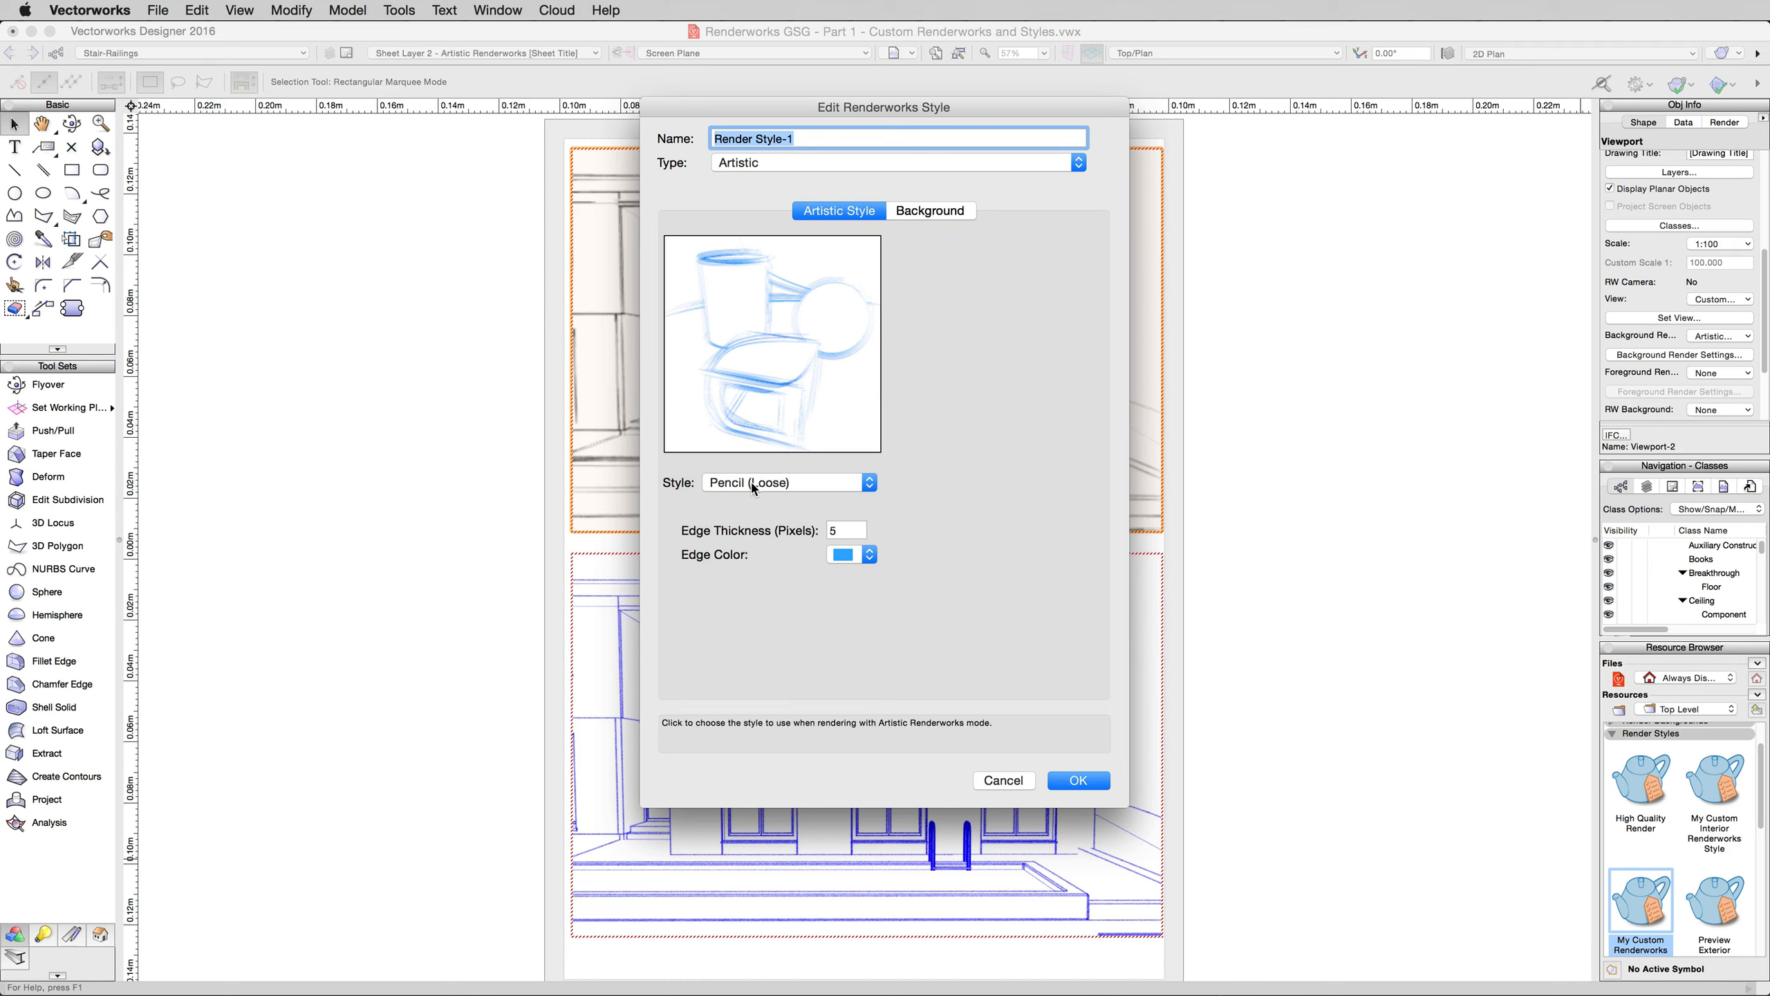
{"action": "left_click", "coordinate": [787, 482]}
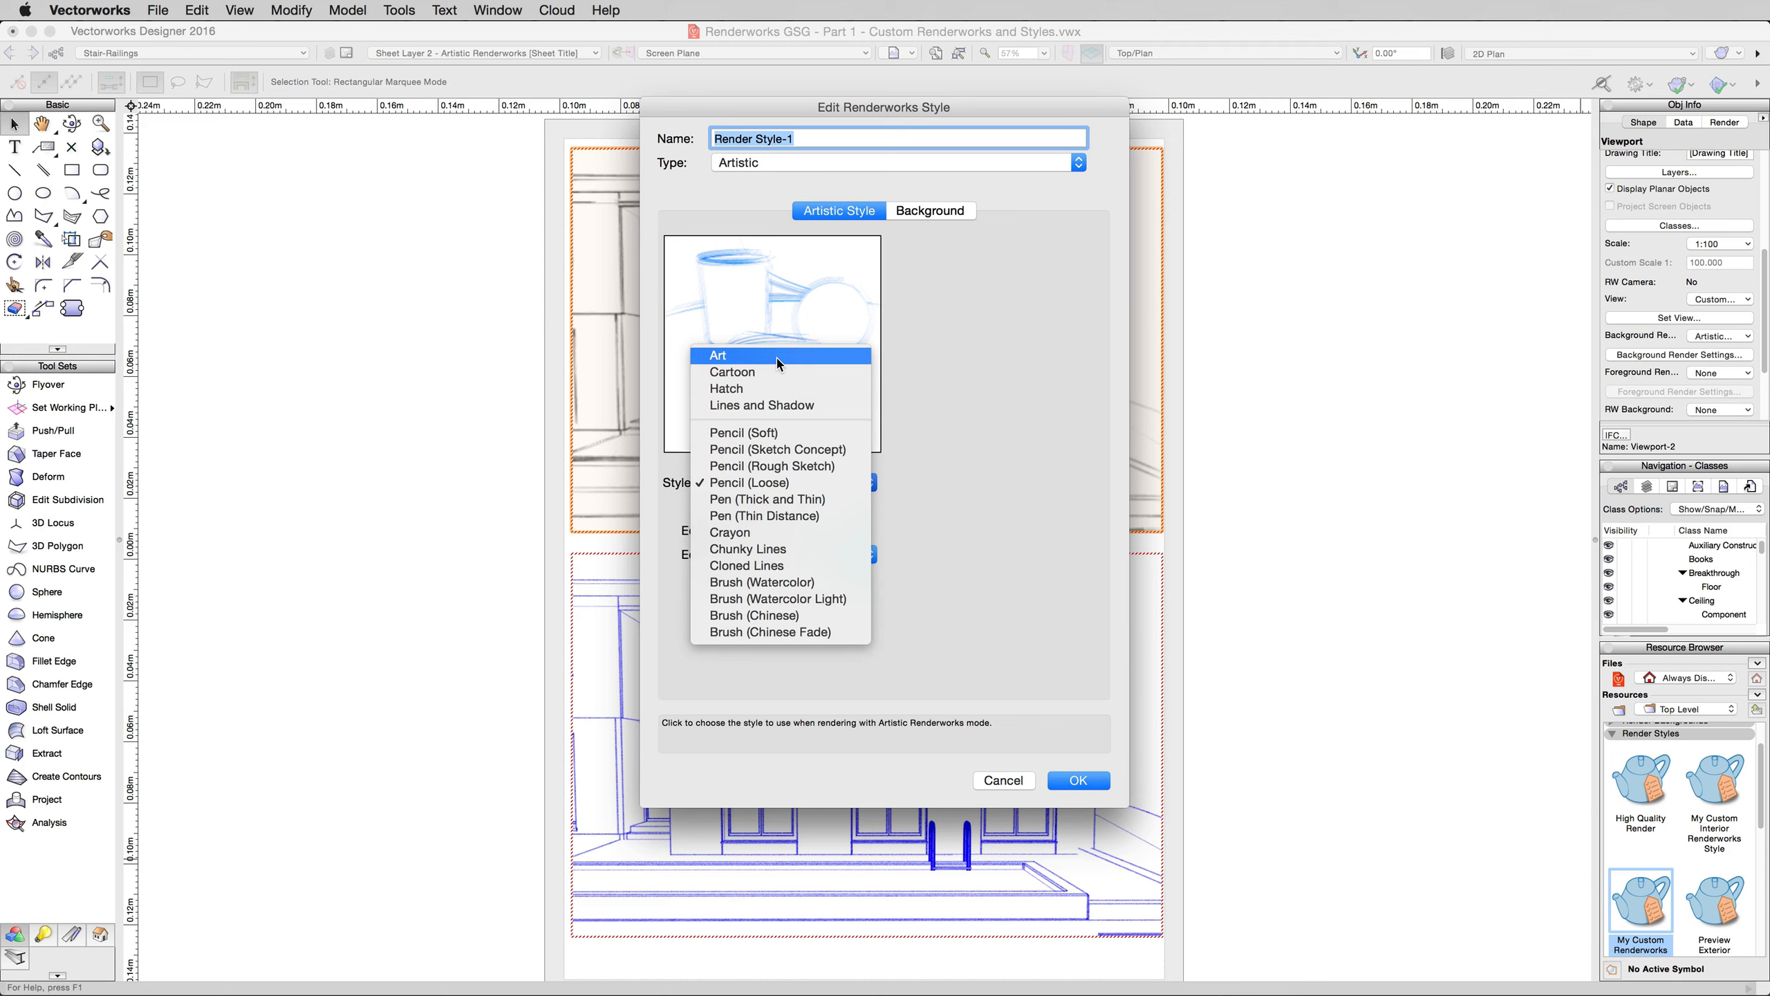
{"action": "left_click", "coordinate": [717, 355]}
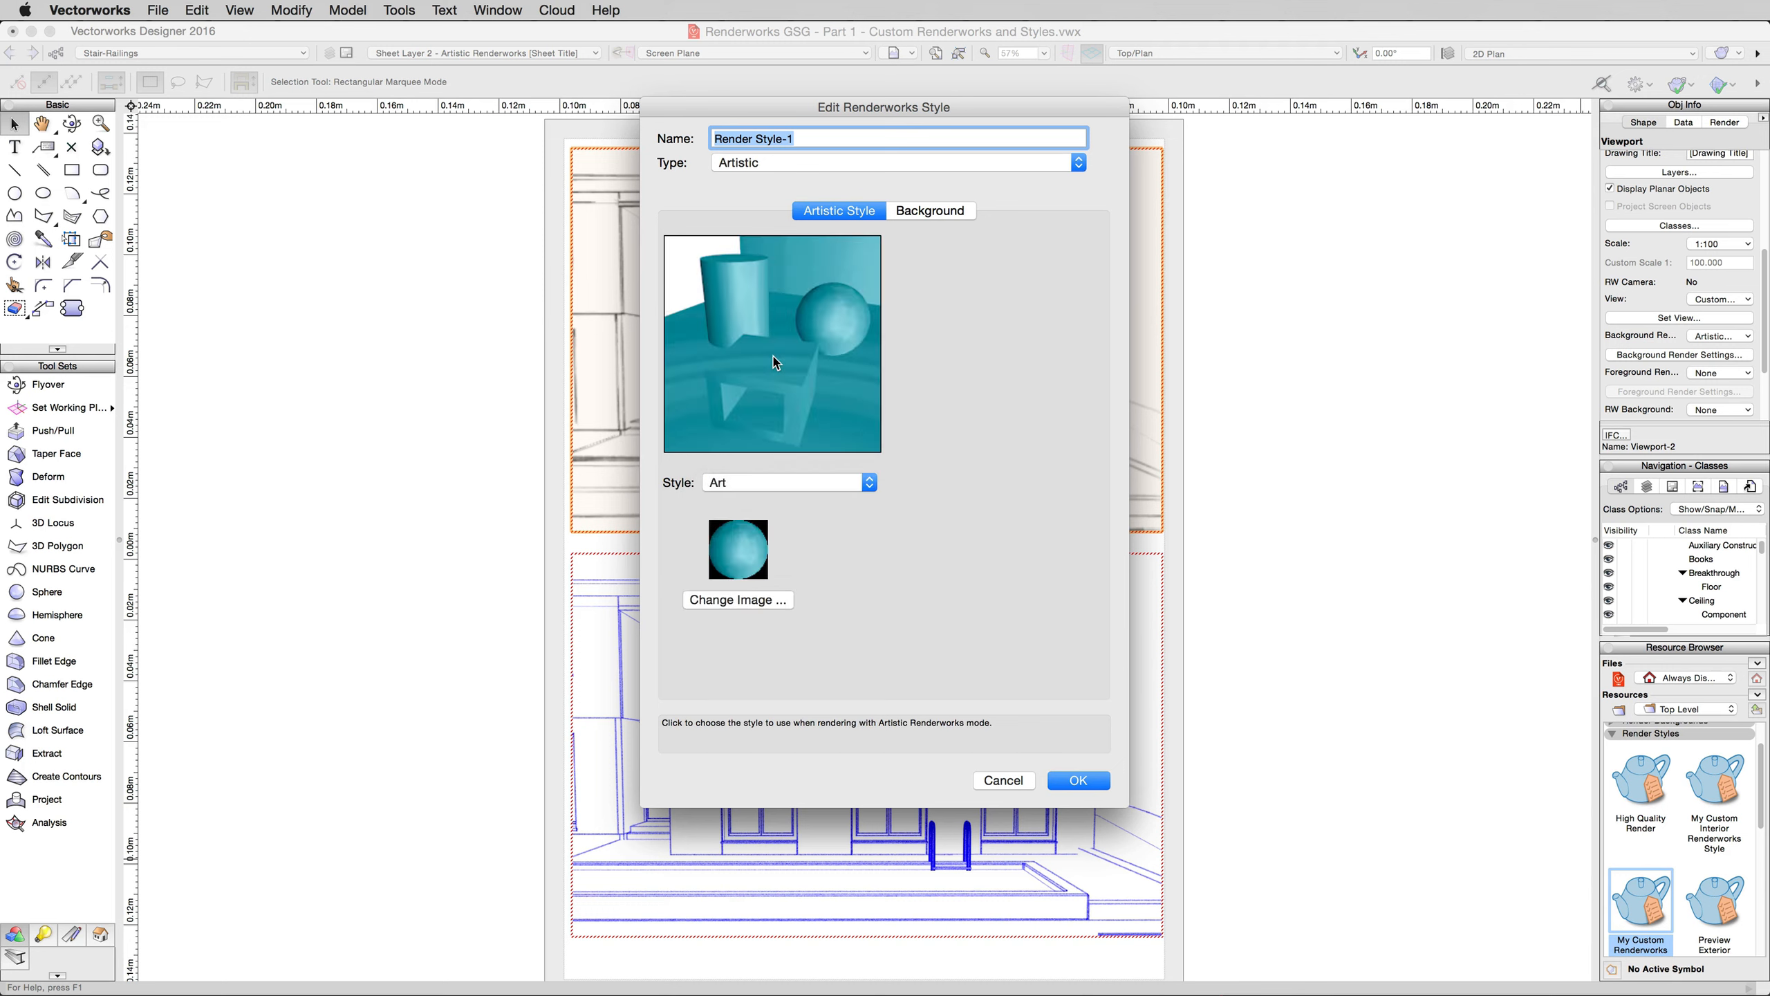
{"action": "mouse_move", "coordinate": [766, 485]}
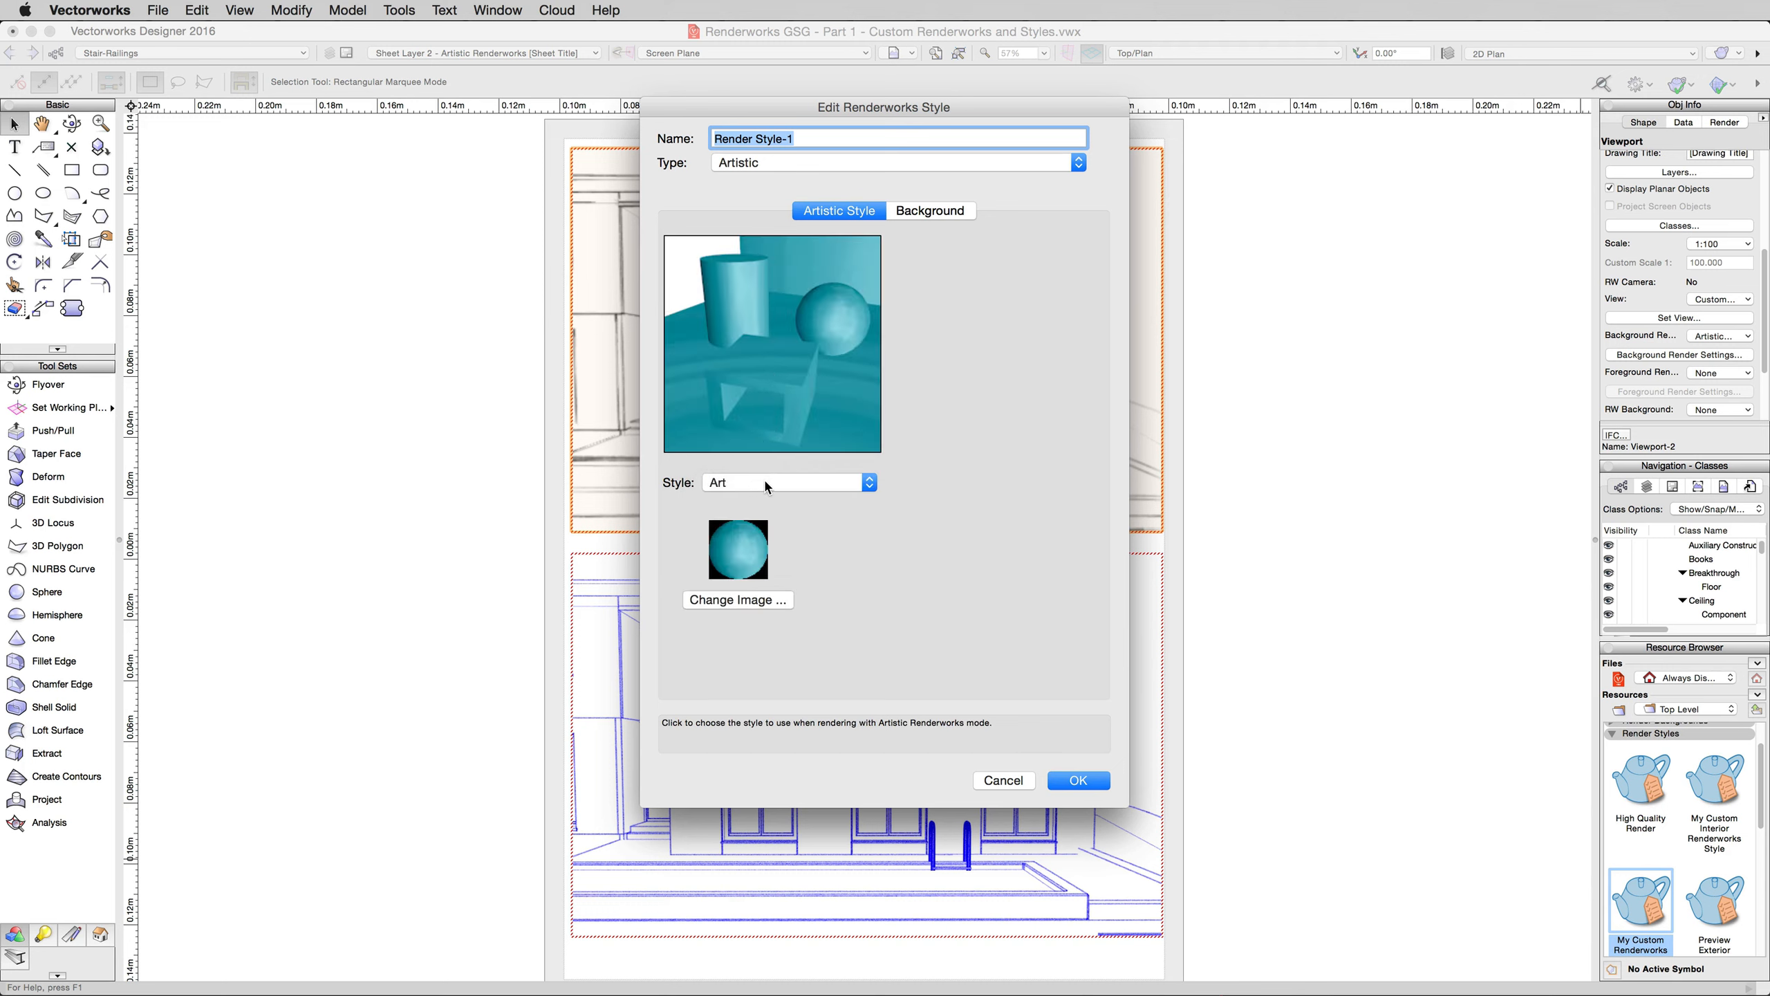
{"action": "mouse_move", "coordinate": [737, 599]}
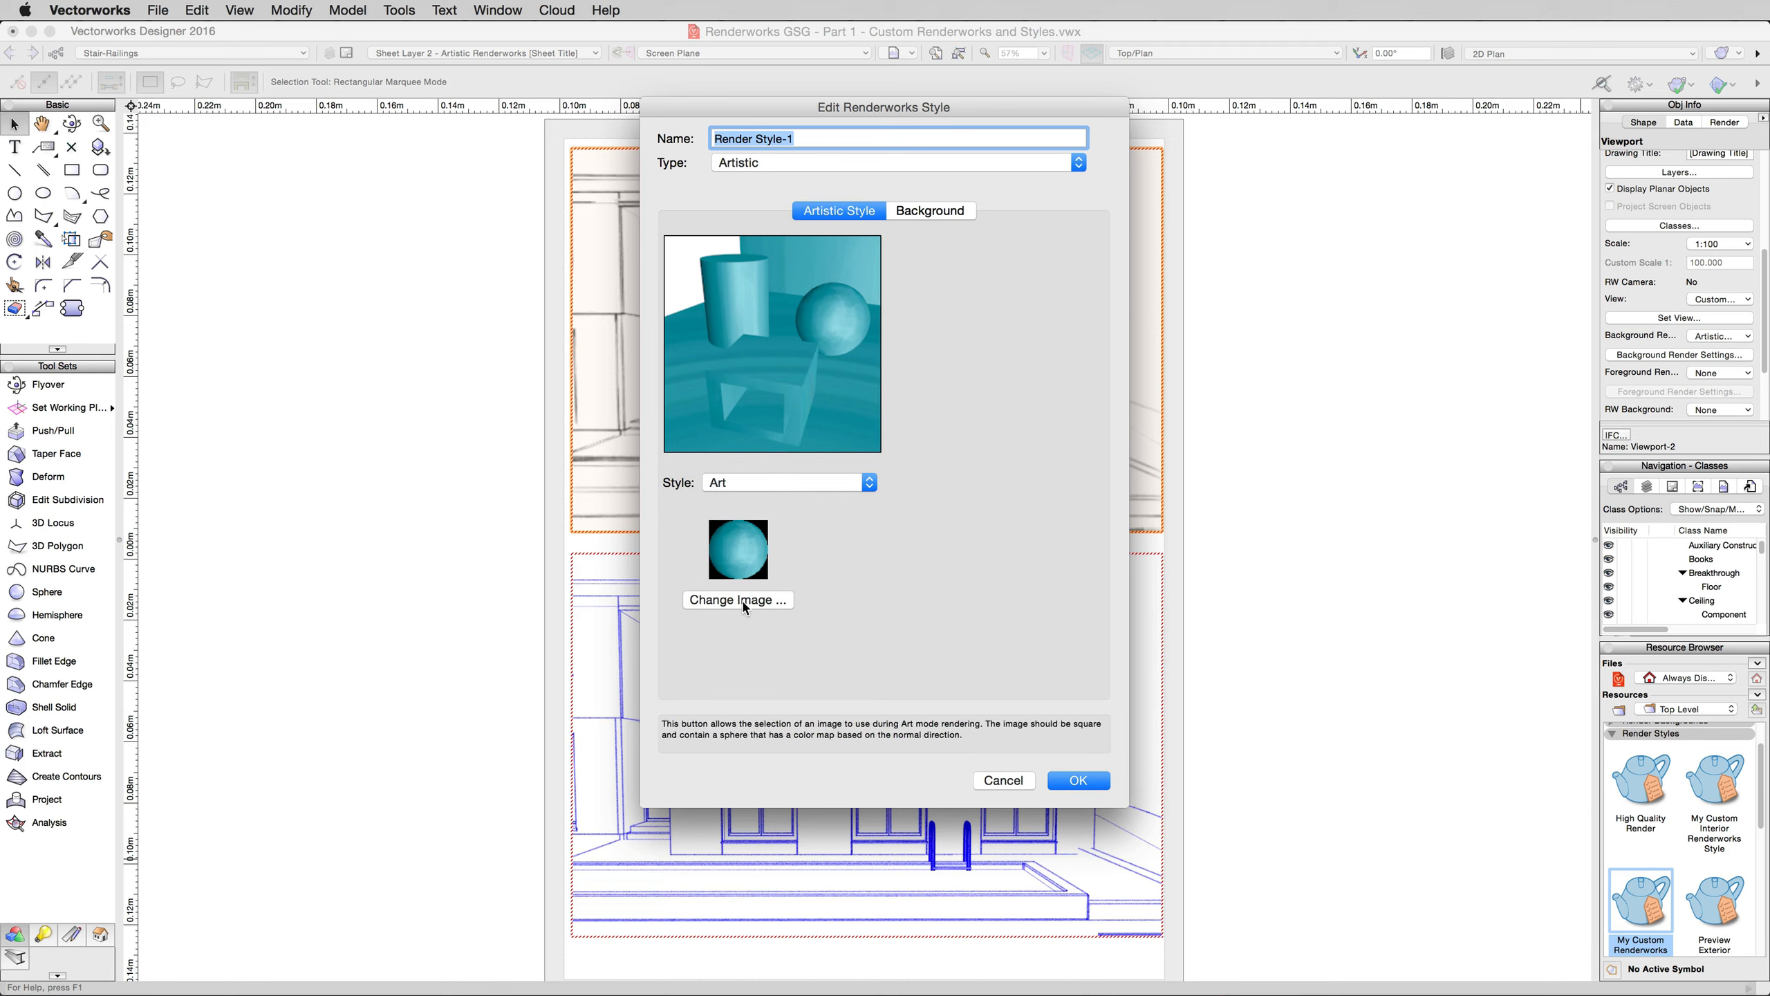
Replace the Art style image with an image reused from another resource
{"action": "left_click", "coordinate": [738, 599]}
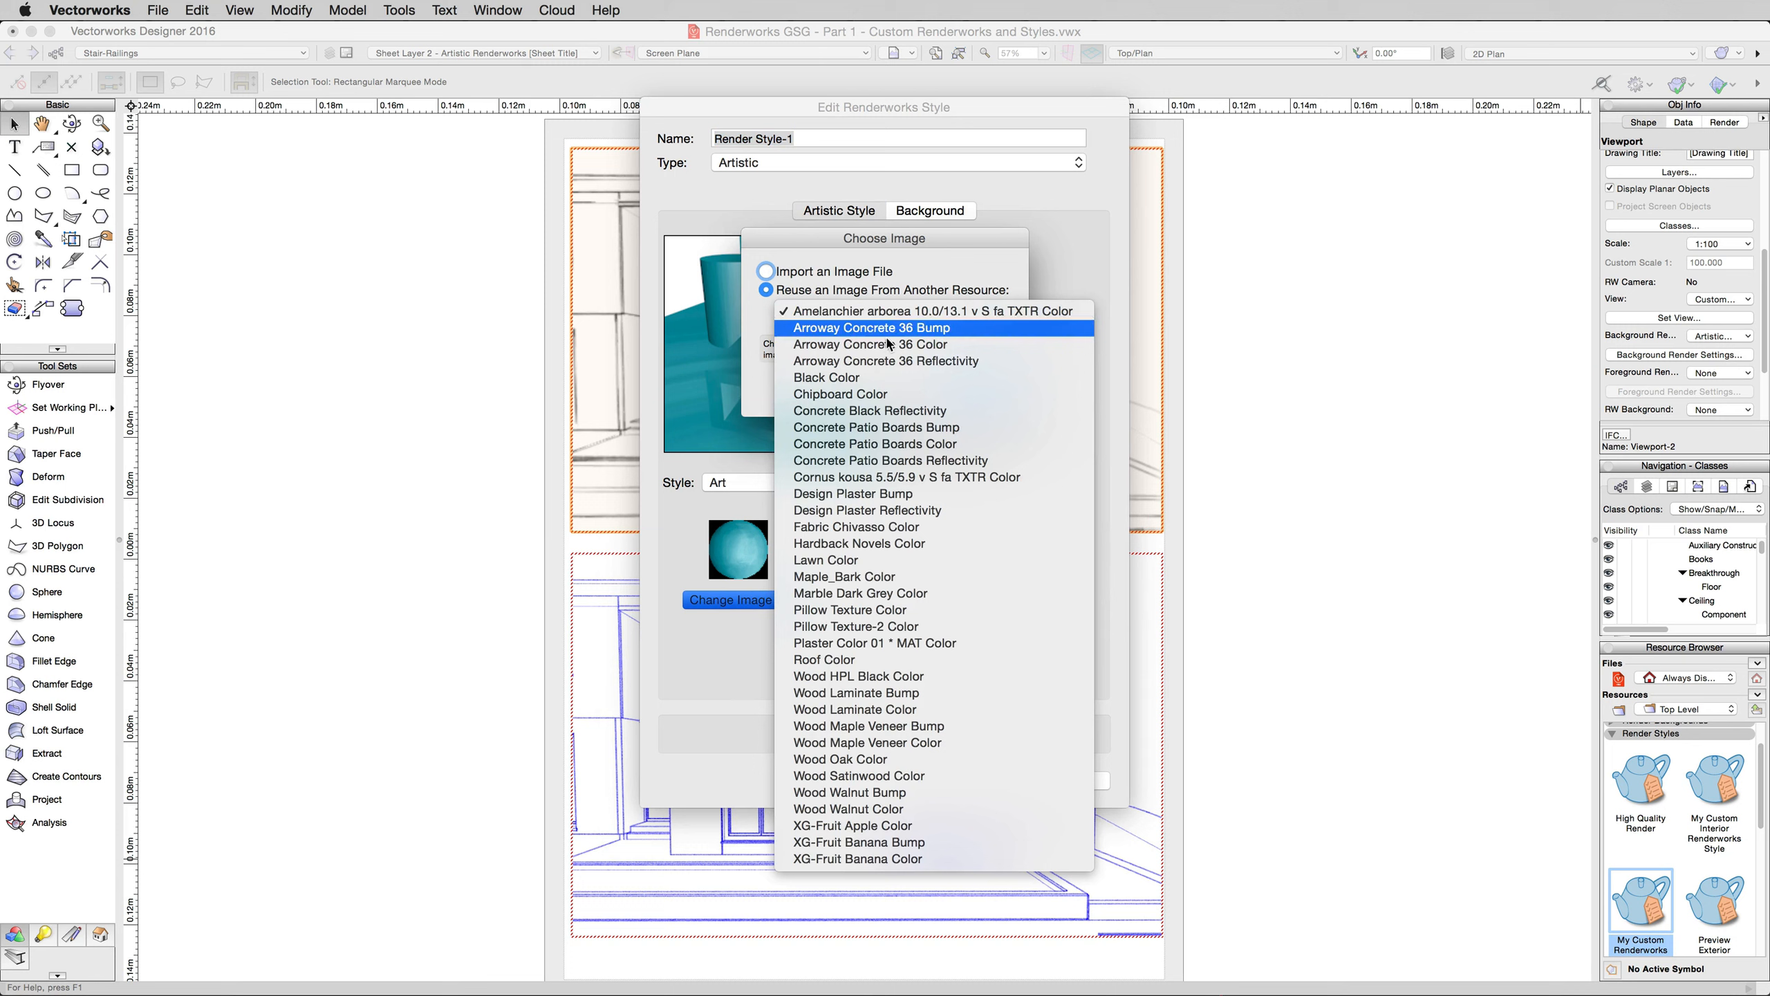
{"action": "left_click", "coordinate": [870, 327]}
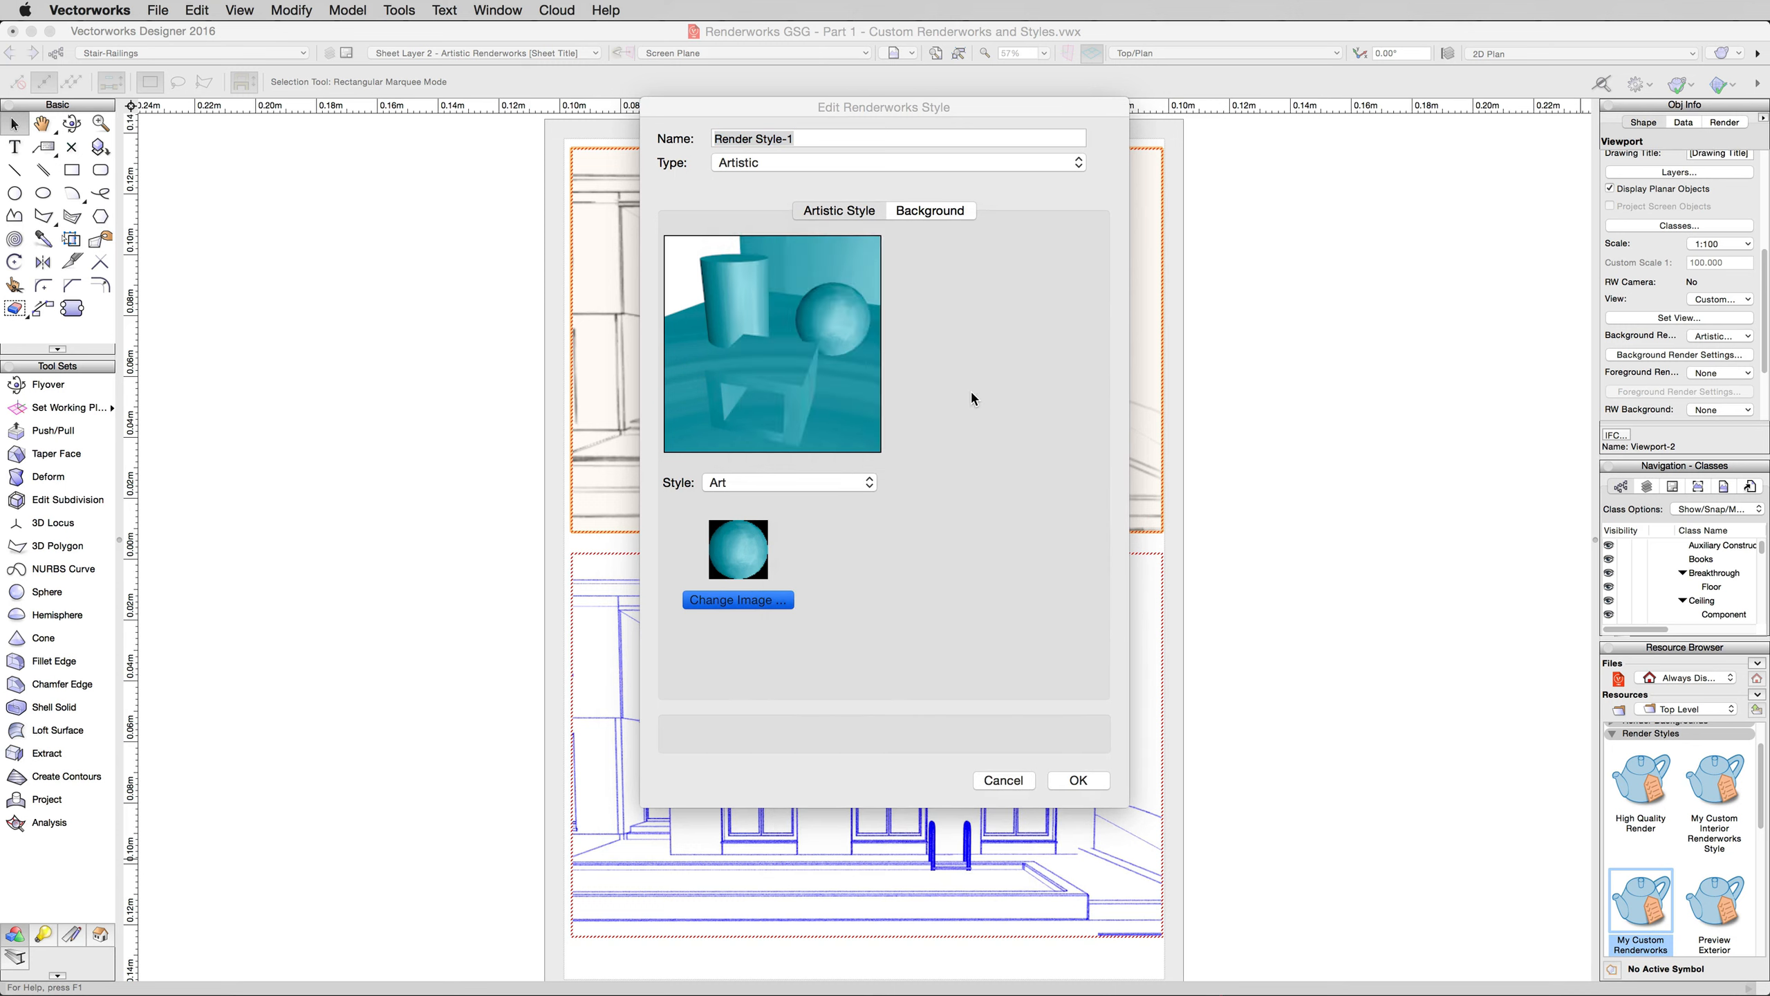
{"action": "left_click", "coordinate": [838, 211]}
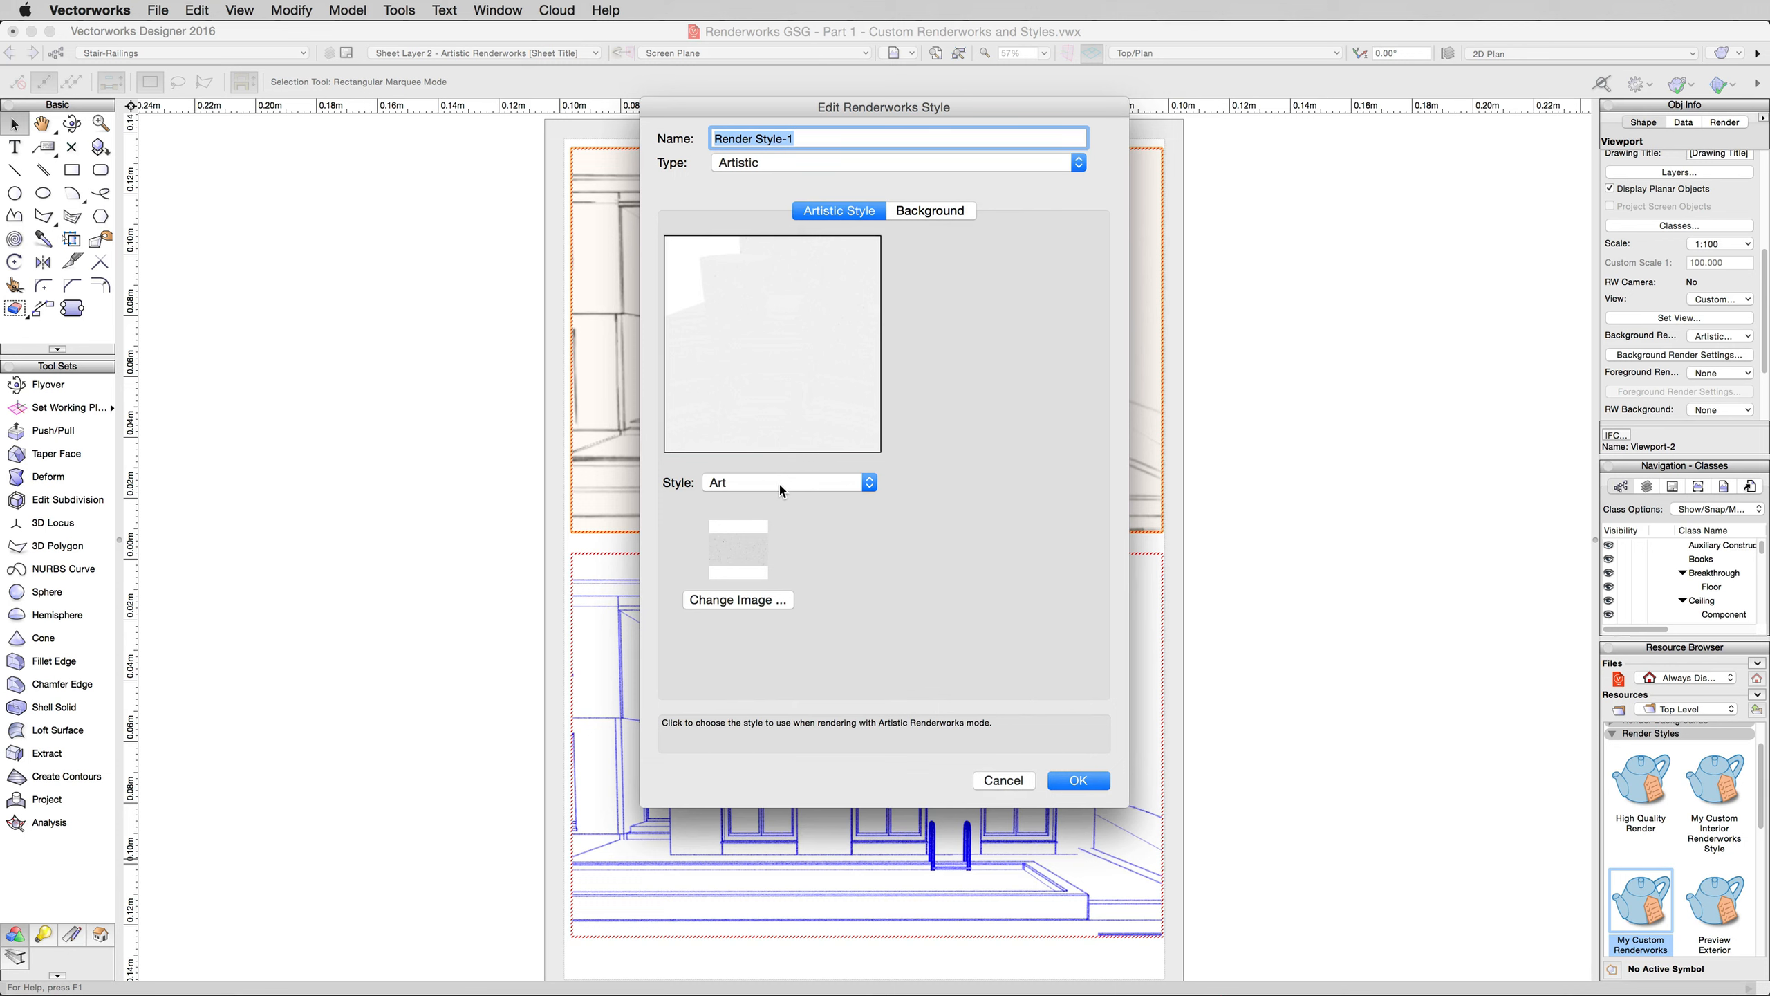
Set the style to Cartoon with black edges, name it 'Cartoon Artistic Style', and save
{"action": "left_click", "coordinate": [787, 482]}
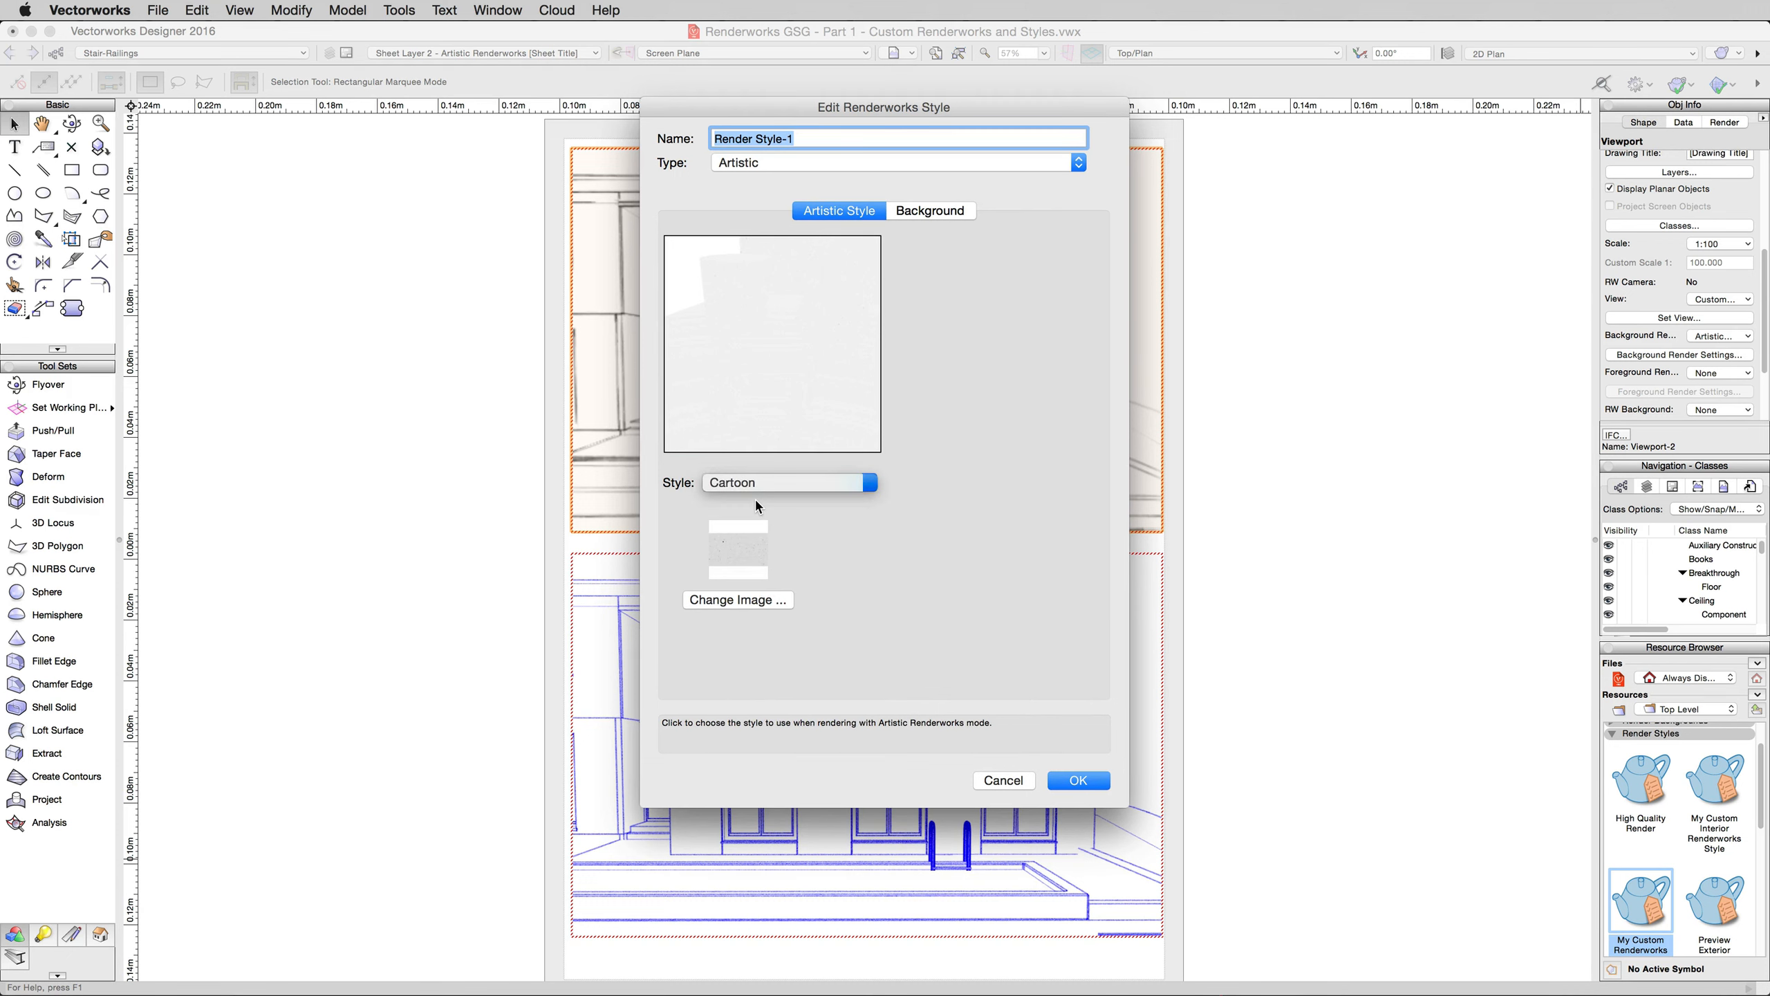
{"action": "left_click", "coordinate": [787, 482]}
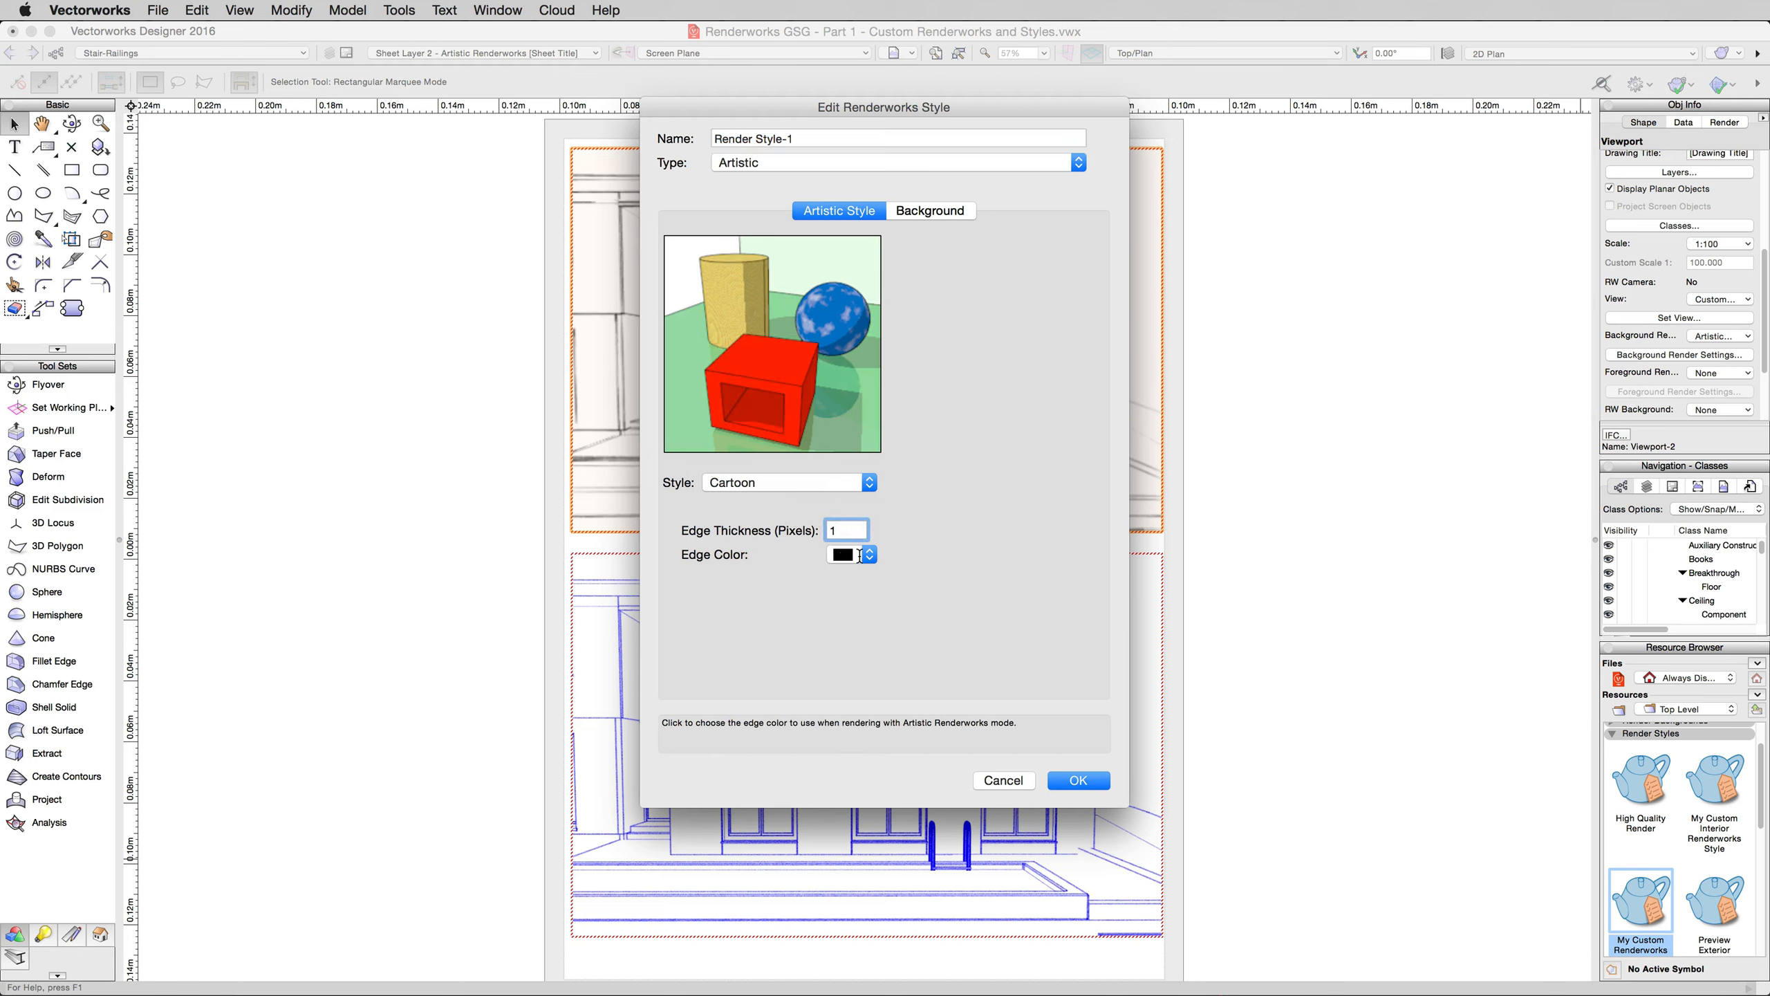
{"action": "left_click", "coordinate": [842, 555]}
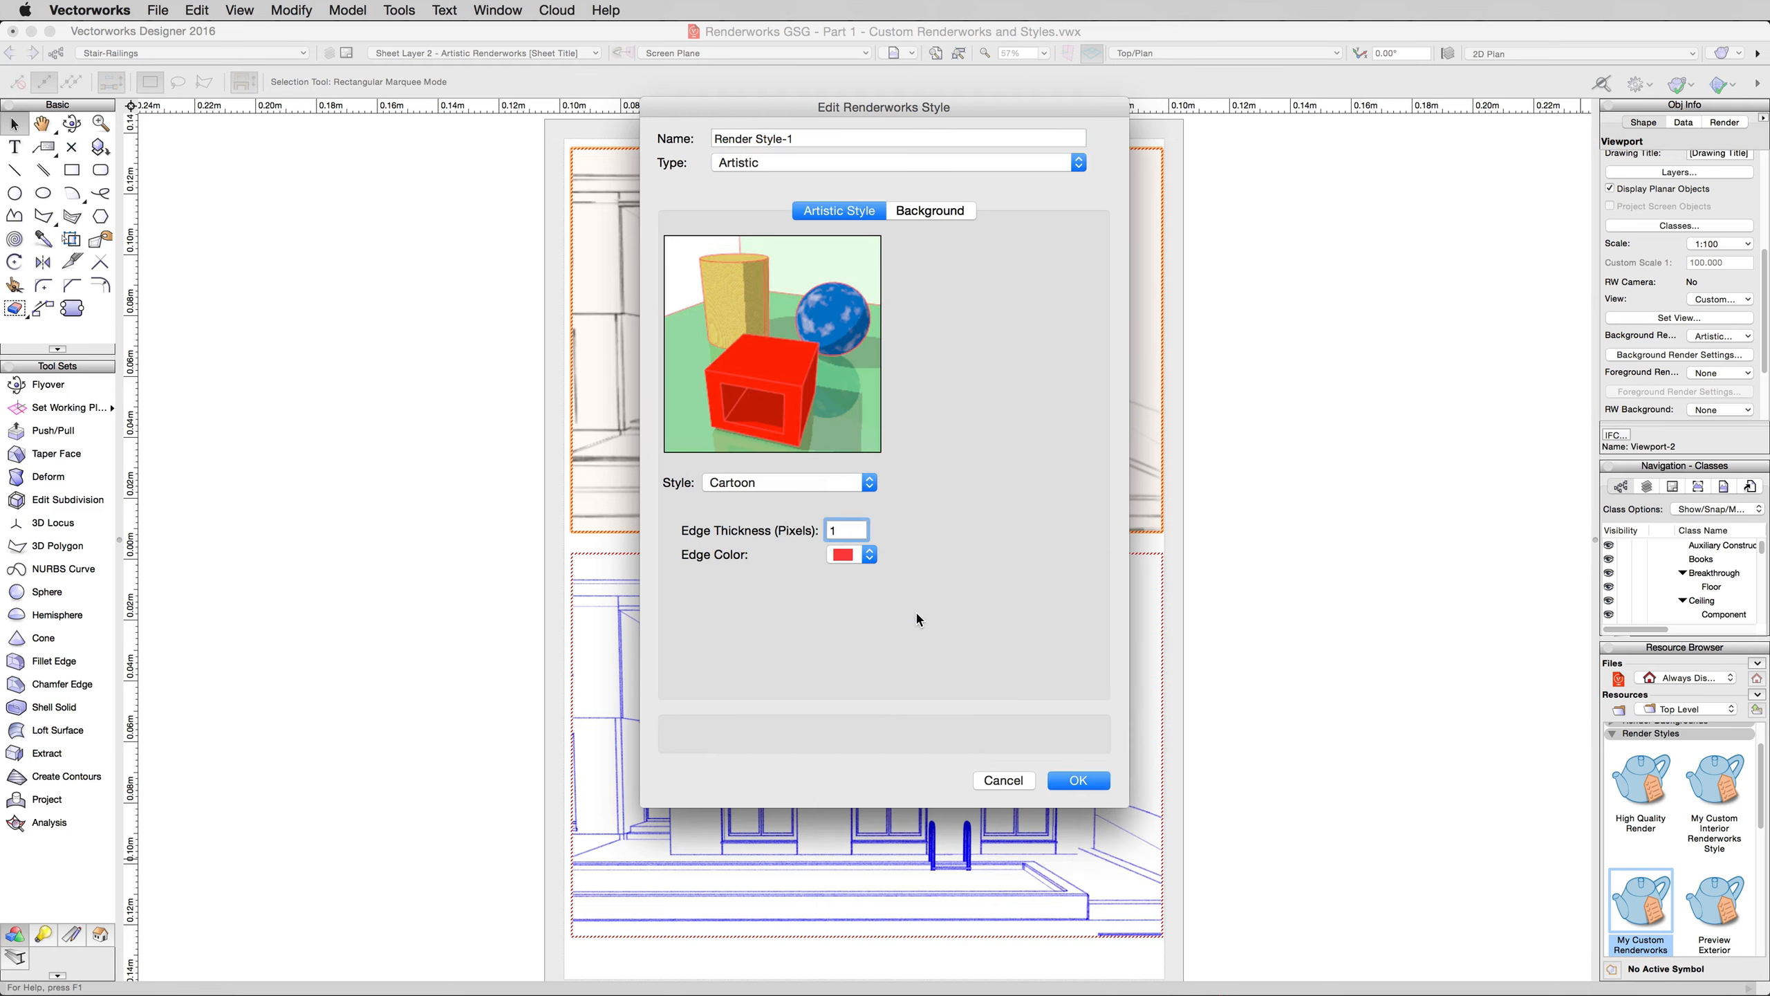
{"action": "left_click", "coordinate": [841, 555]}
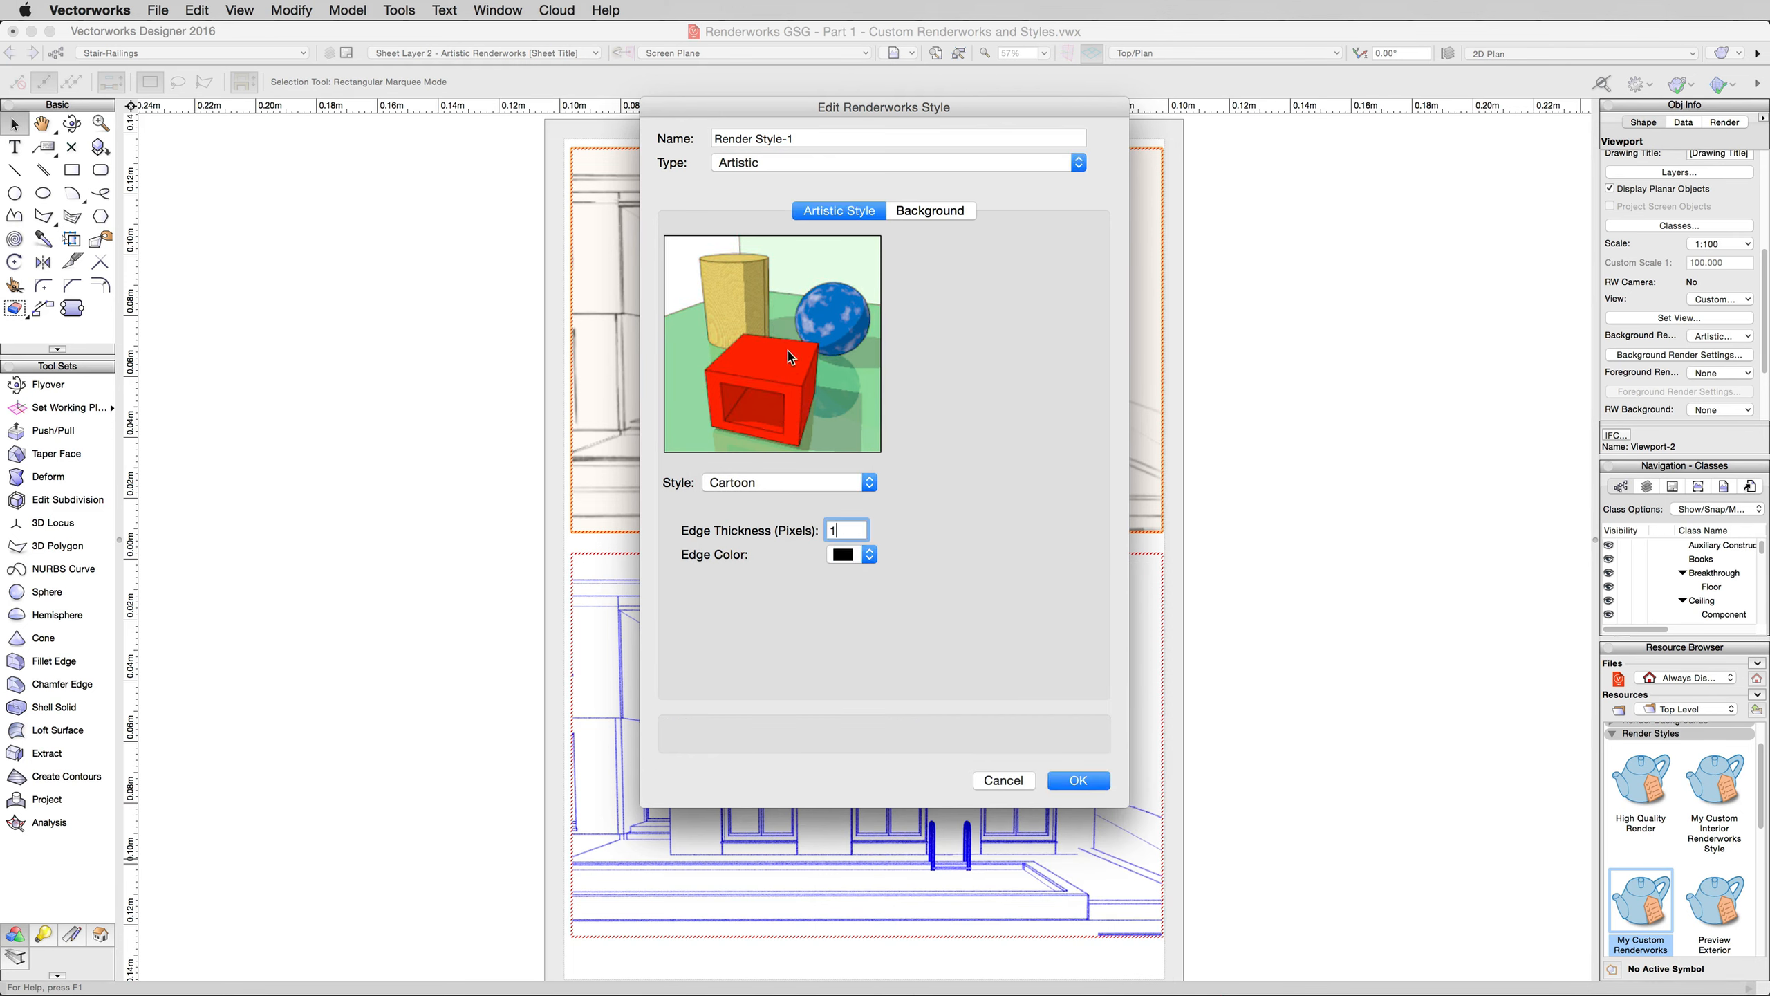
{"action": "mouse_move", "coordinate": [803, 137]}
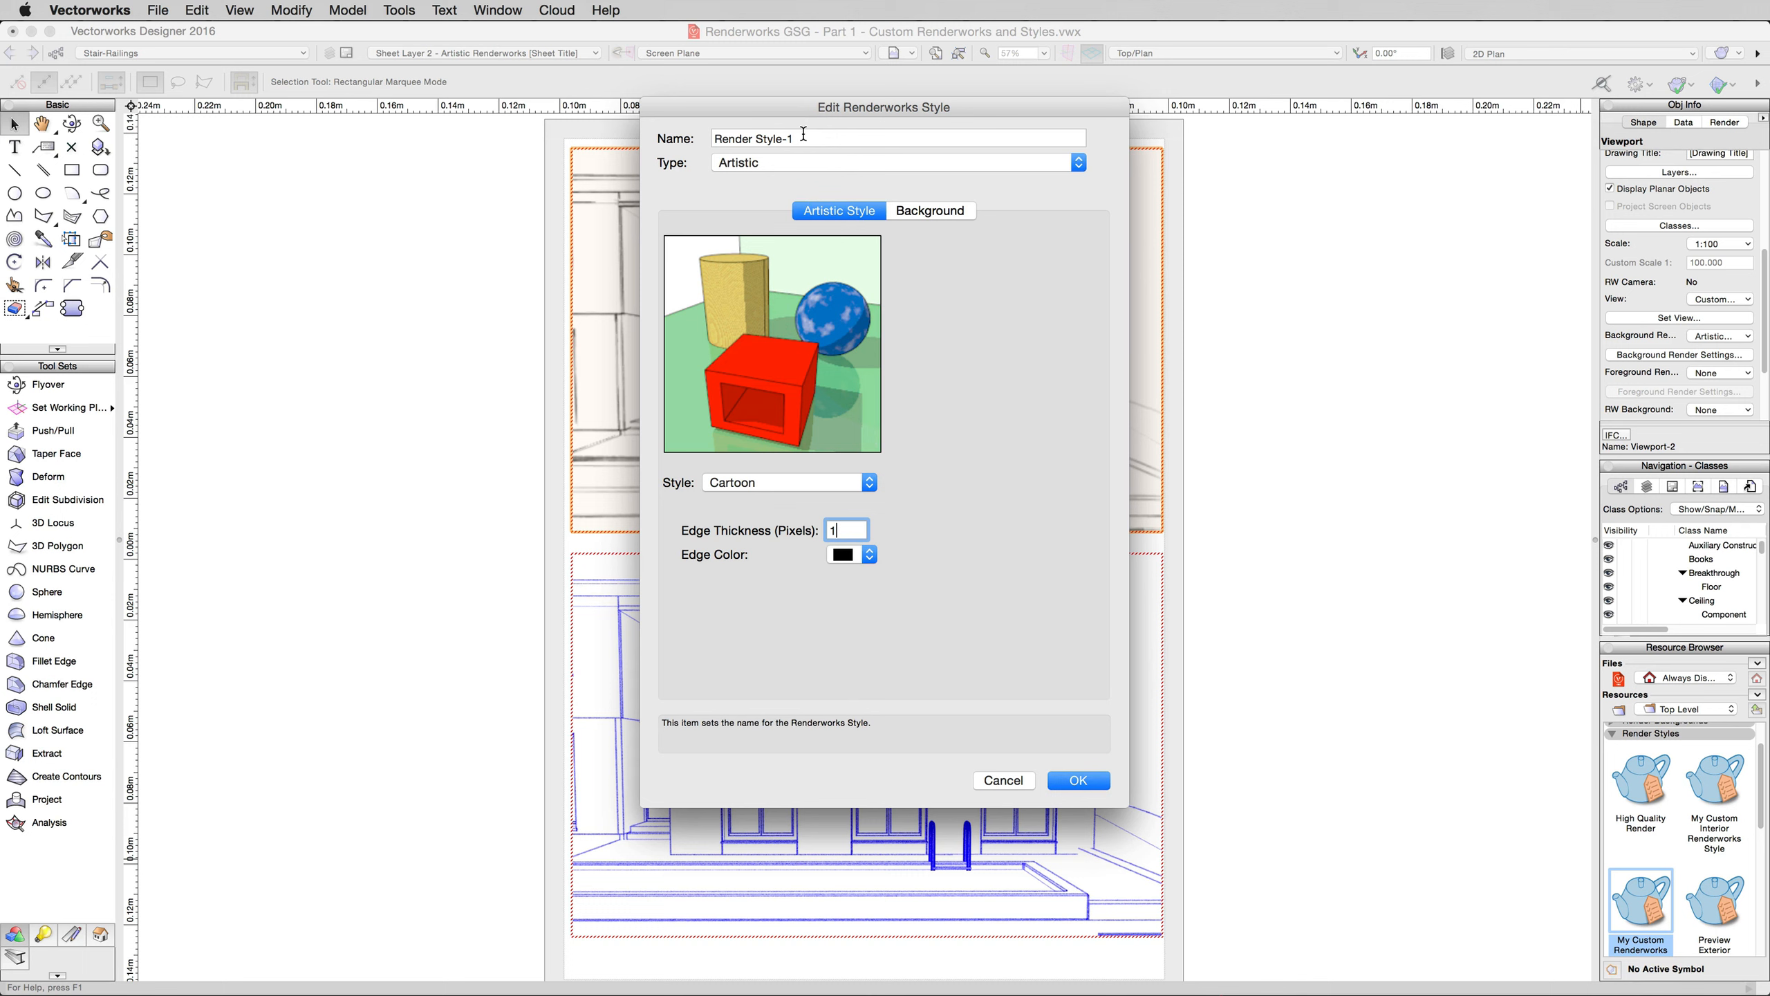
{"action": "type", "text": "Cartoon Artistic"}
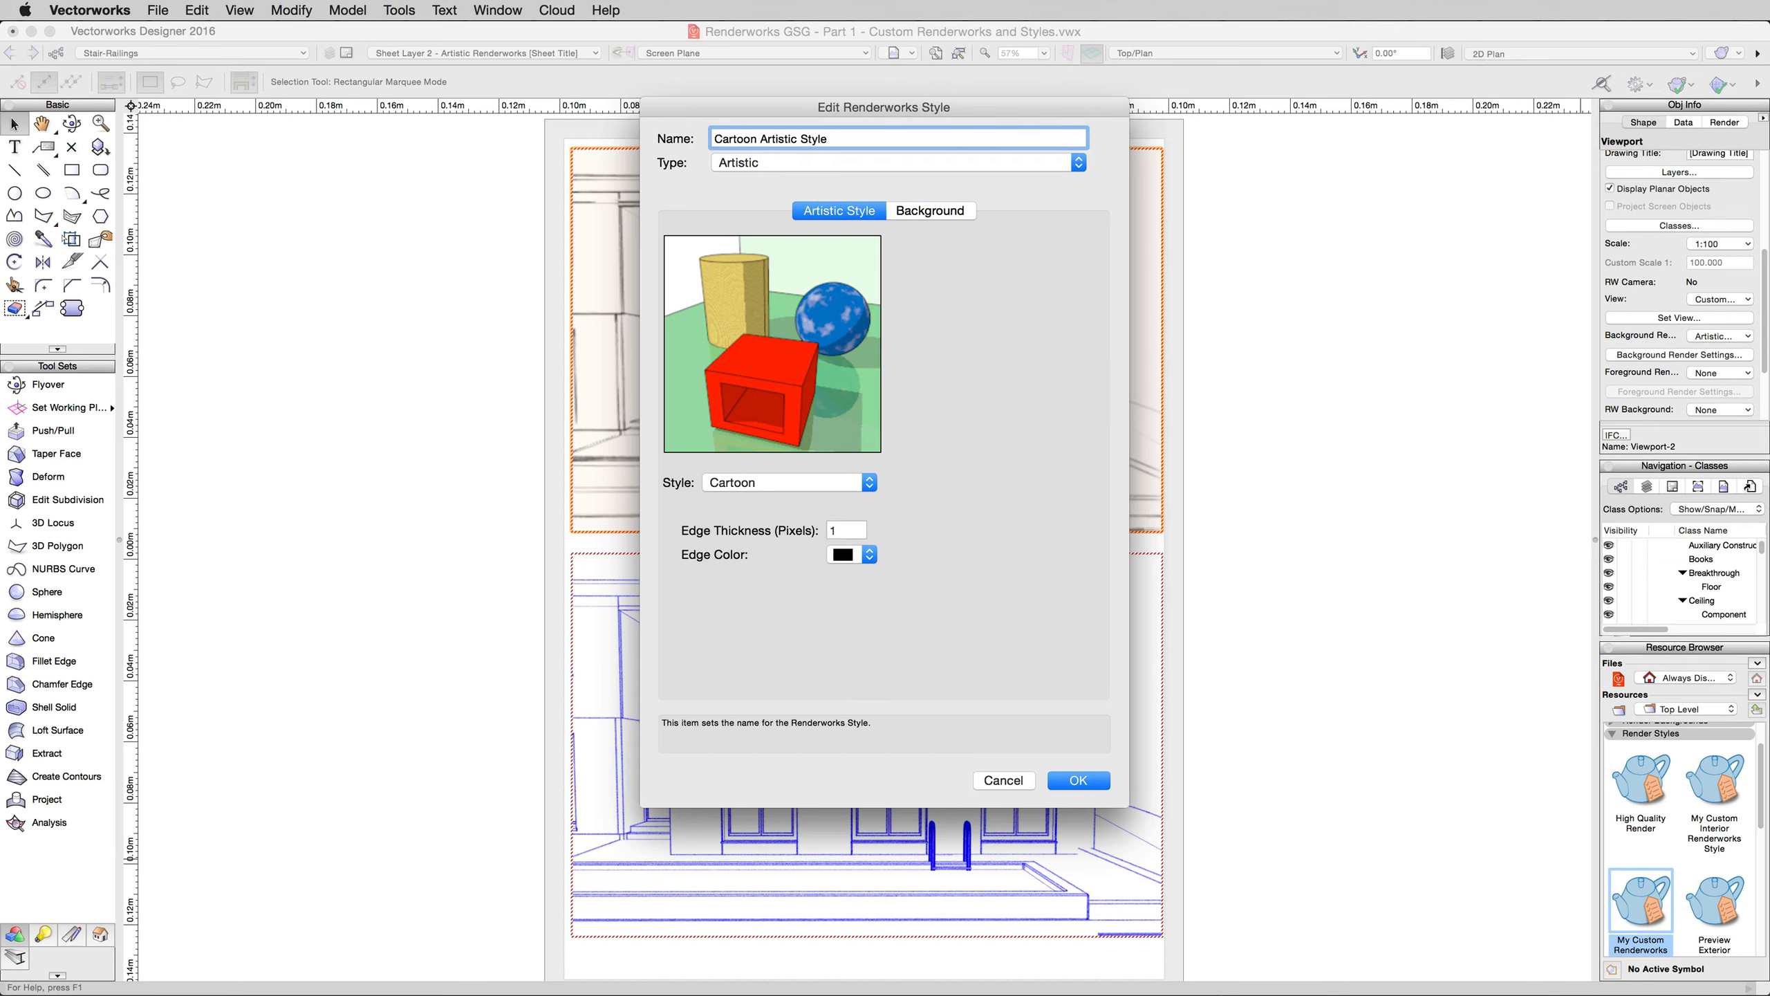
{"action": "mouse_move", "coordinate": [1076, 780]}
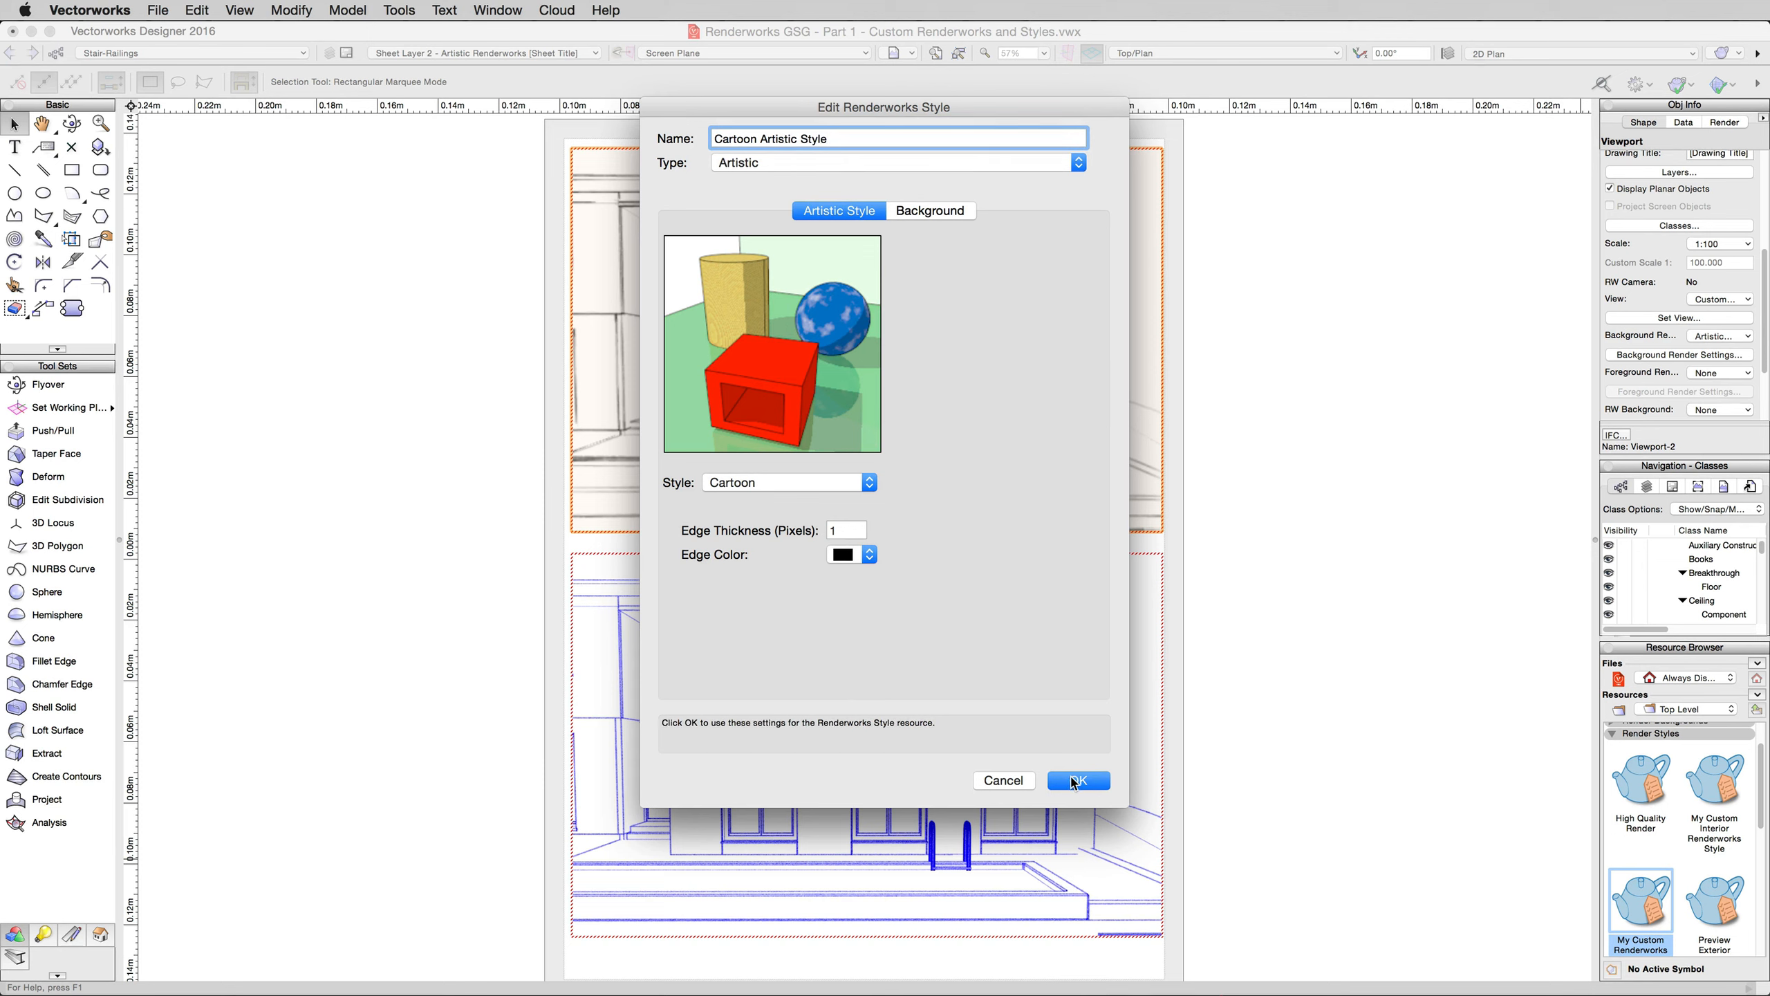
{"action": "left_click", "coordinate": [1078, 780]}
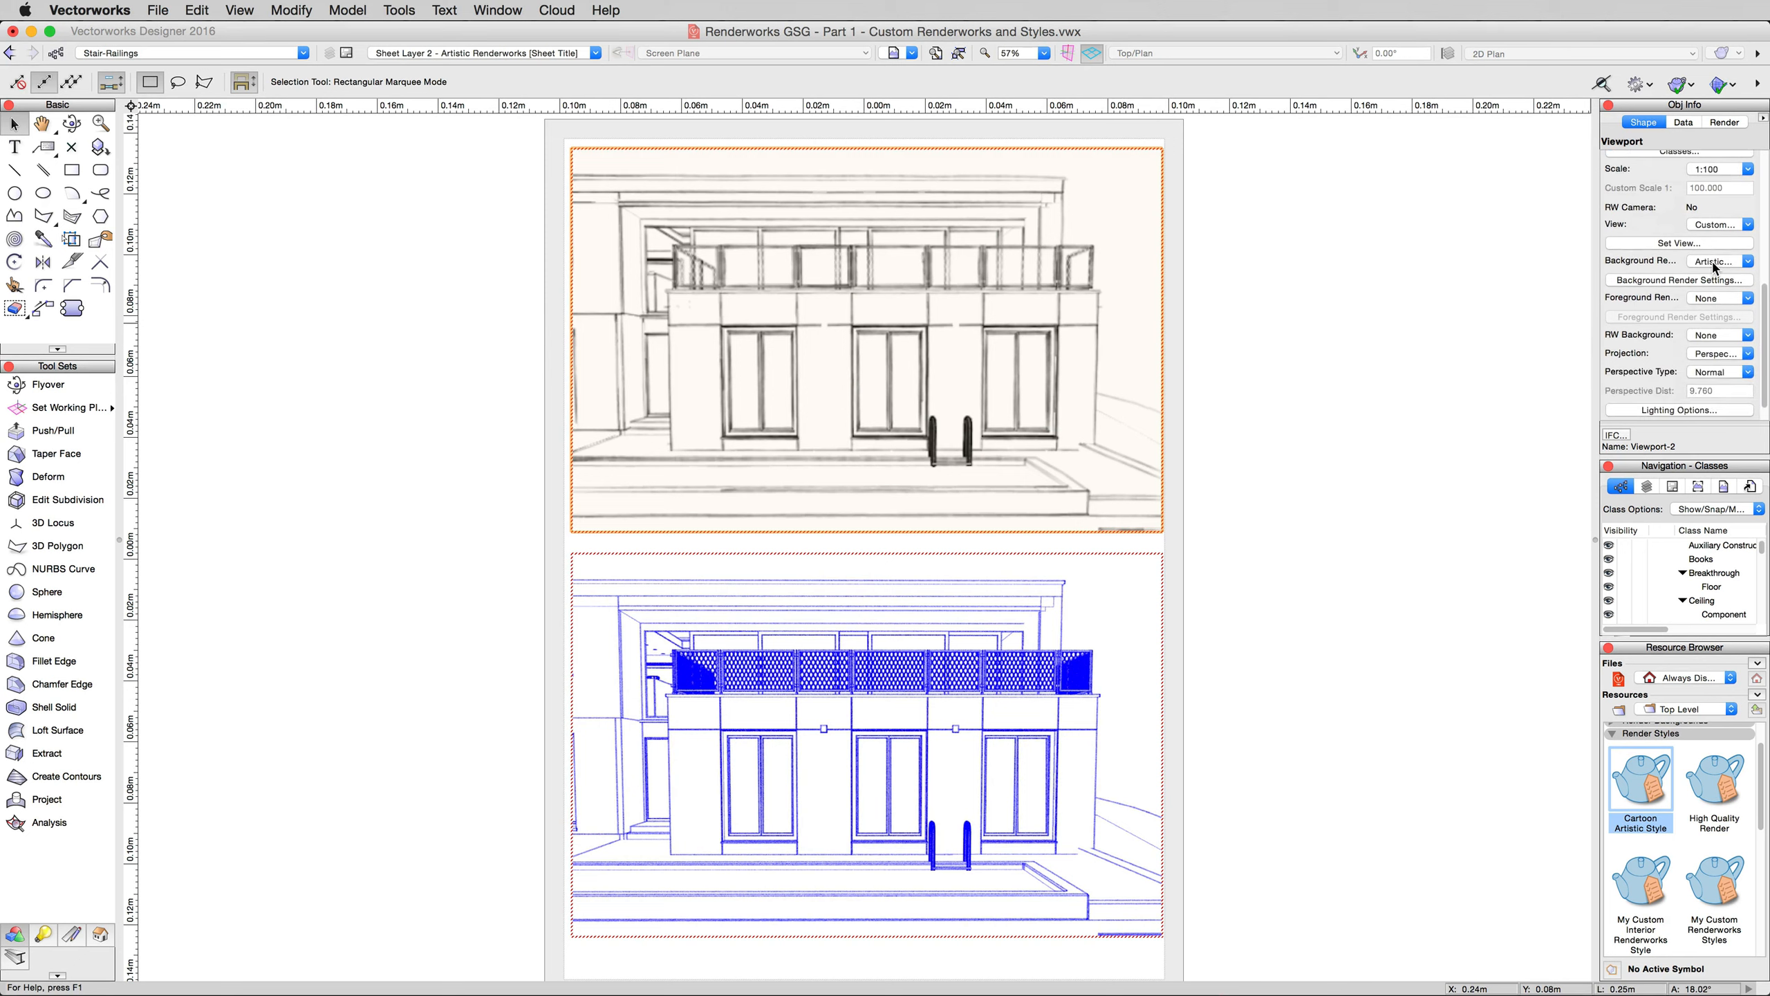
Set the top viewport's Background Render to Cartoon Artistic Style and update it
{"action": "left_click", "coordinate": [1717, 261]}
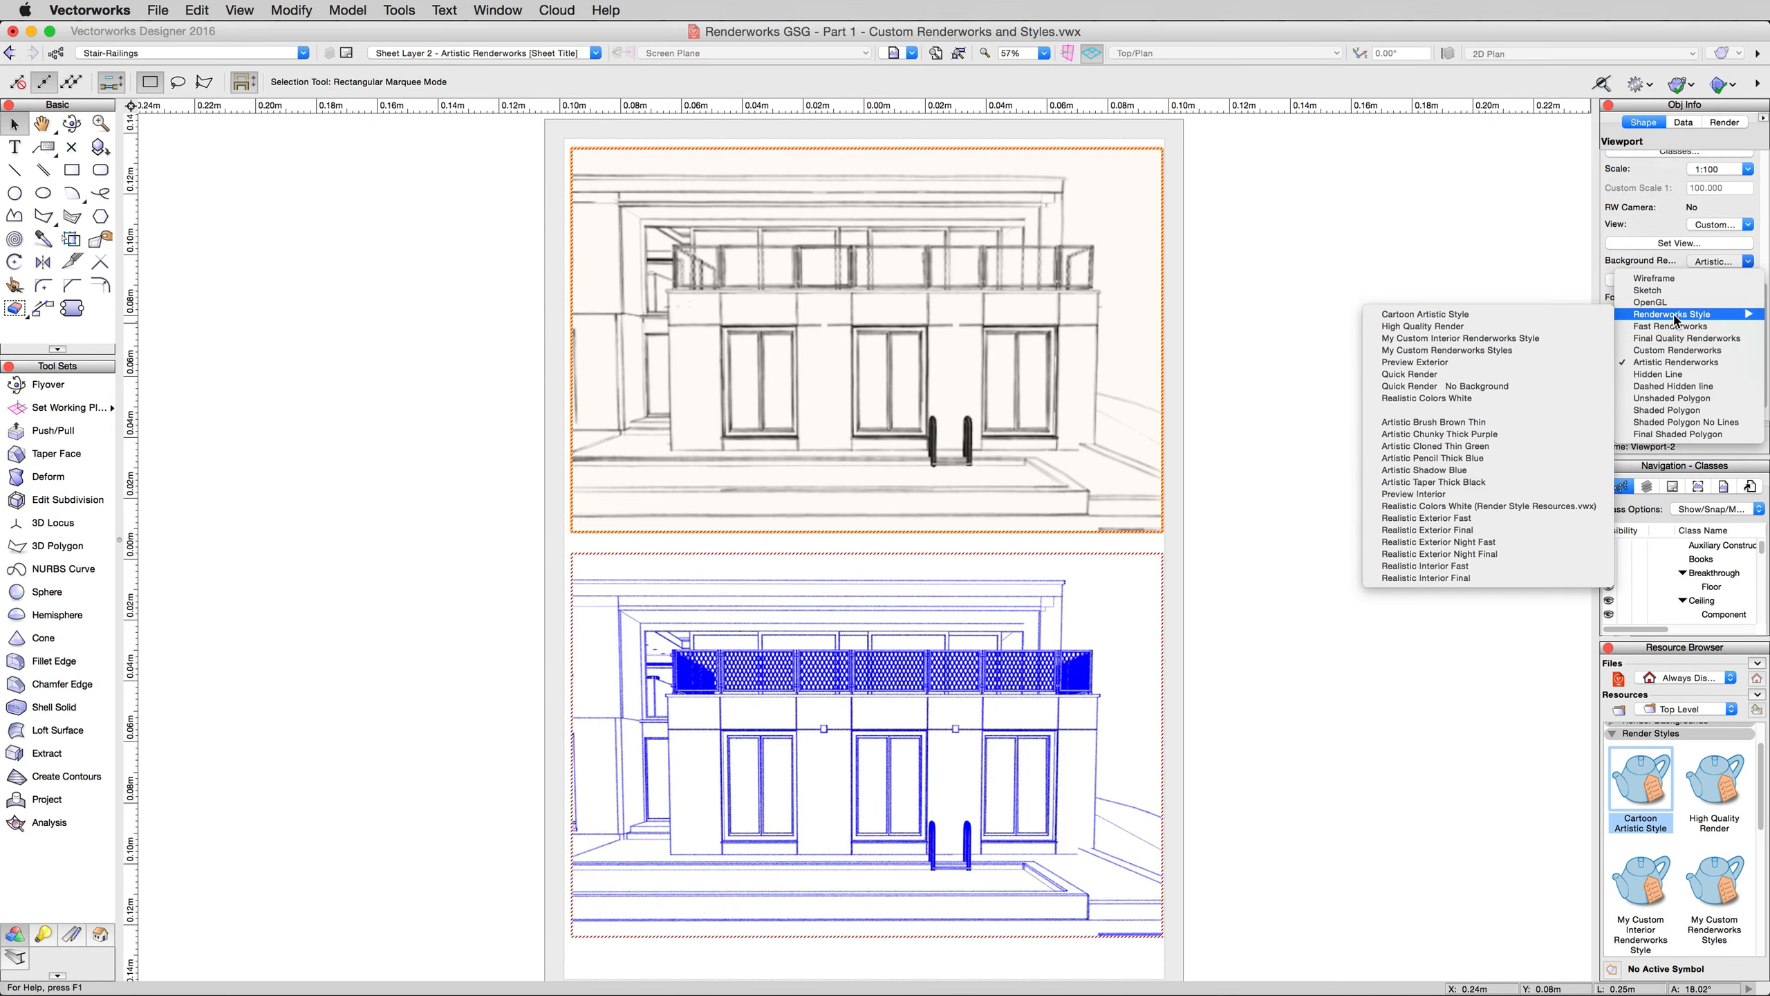
{"action": "mouse_move", "coordinate": [1427, 314]}
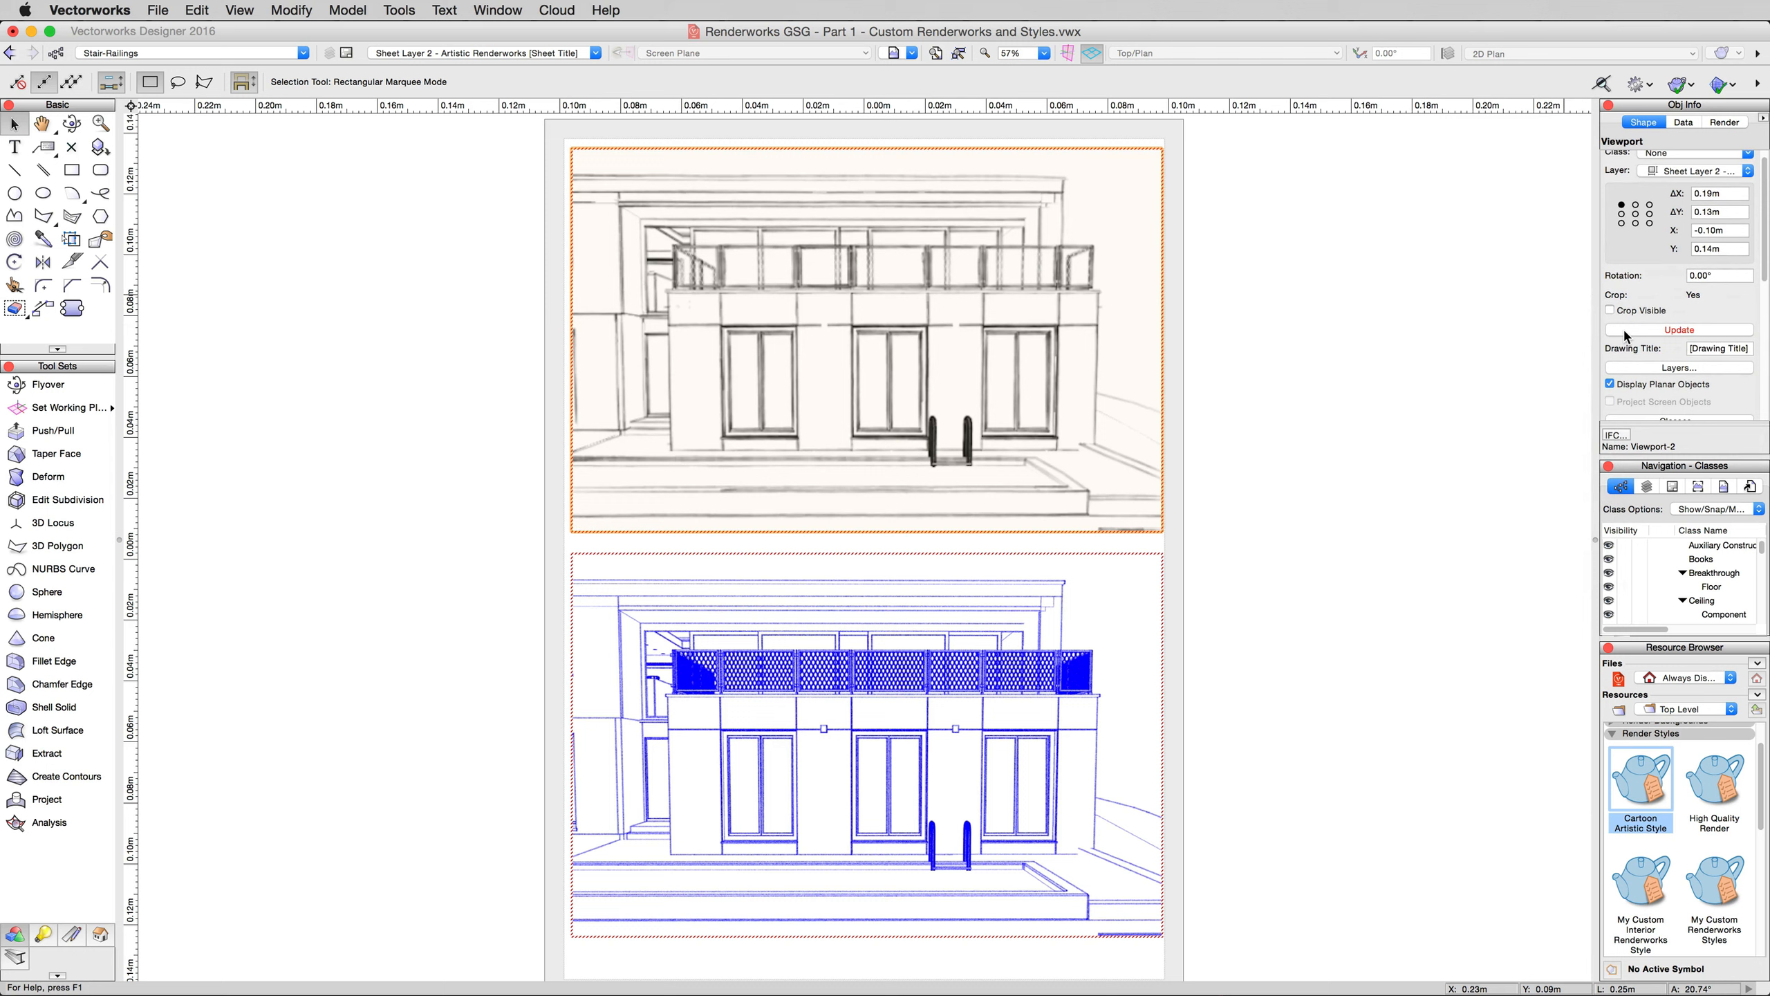
{"action": "left_click", "coordinate": [1679, 329]}
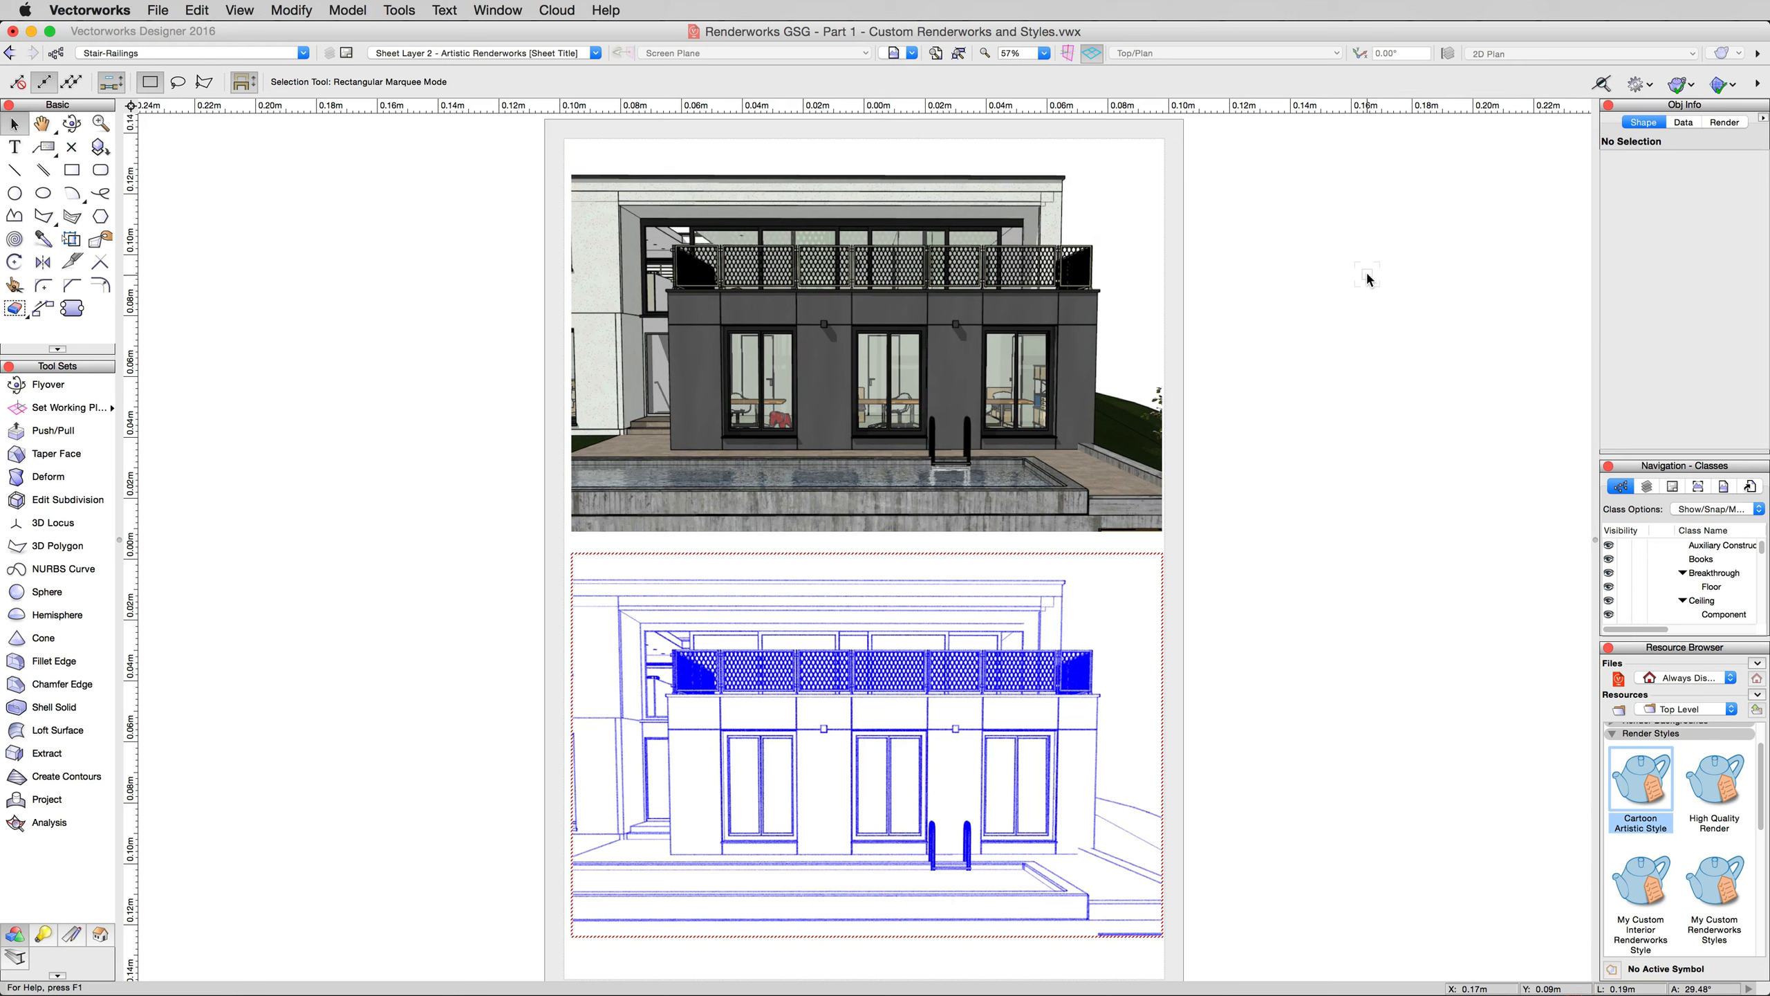
{"action": "mouse_move", "coordinate": [1351, 278]}
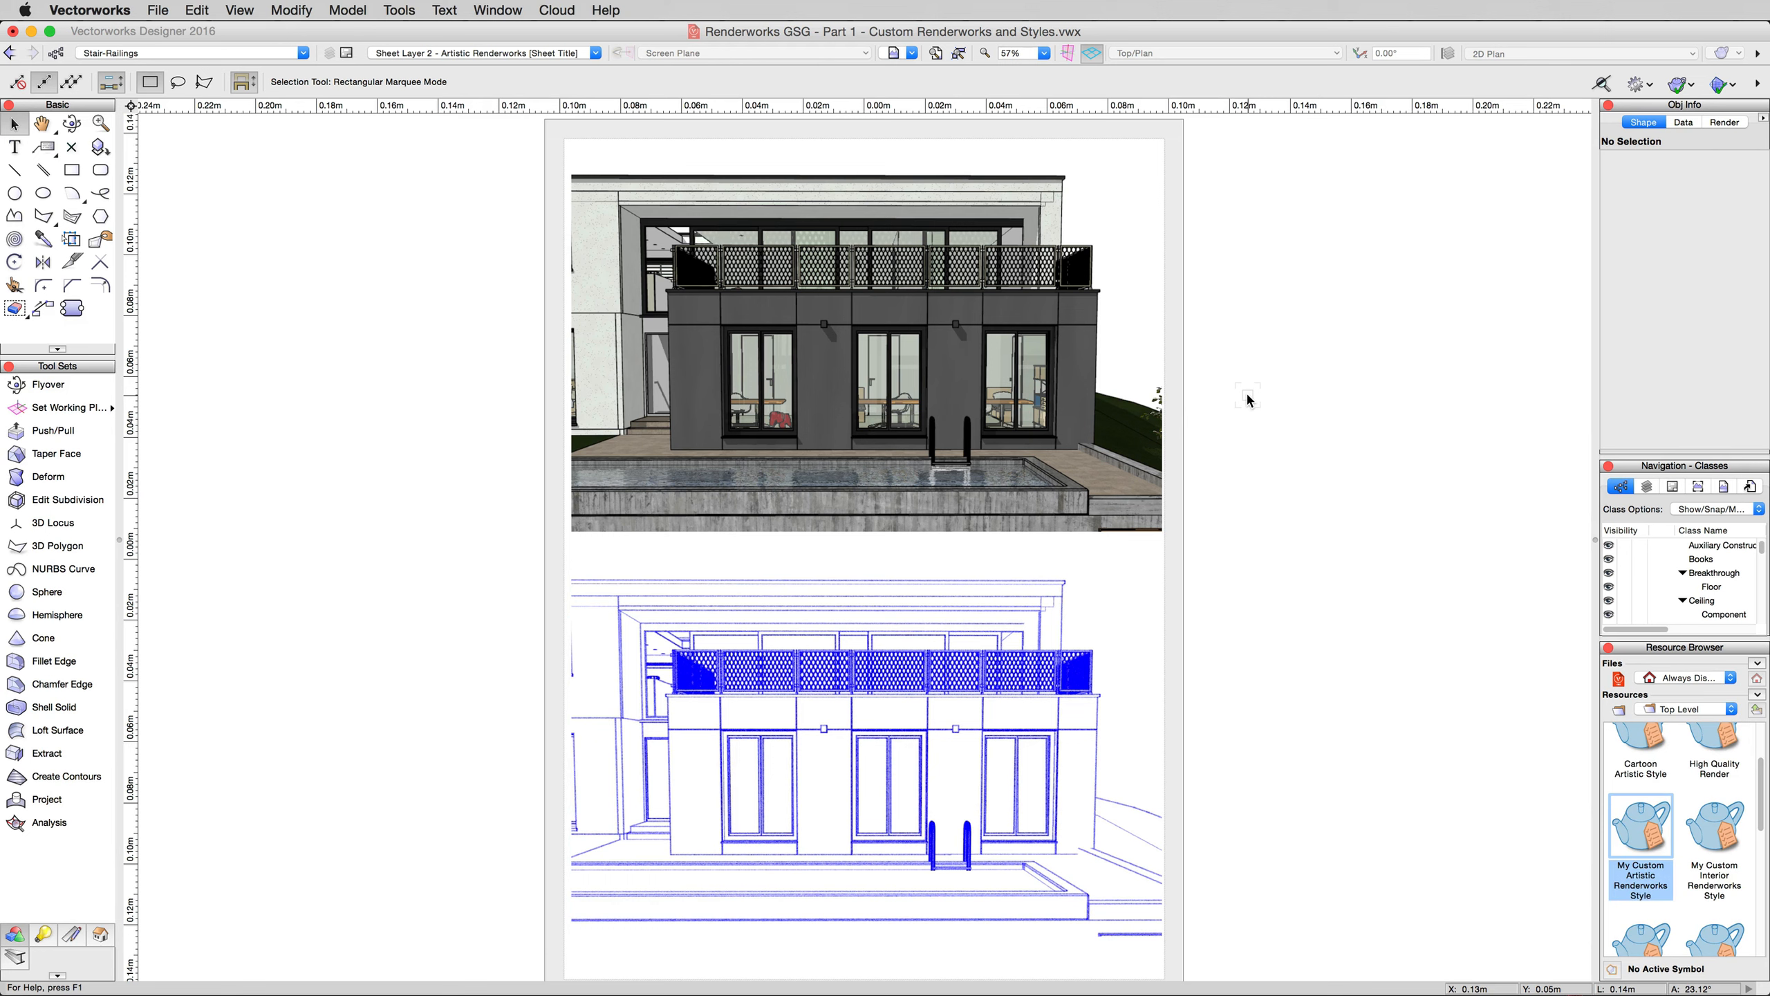
{"action": "mouse_move", "coordinate": [1231, 457]}
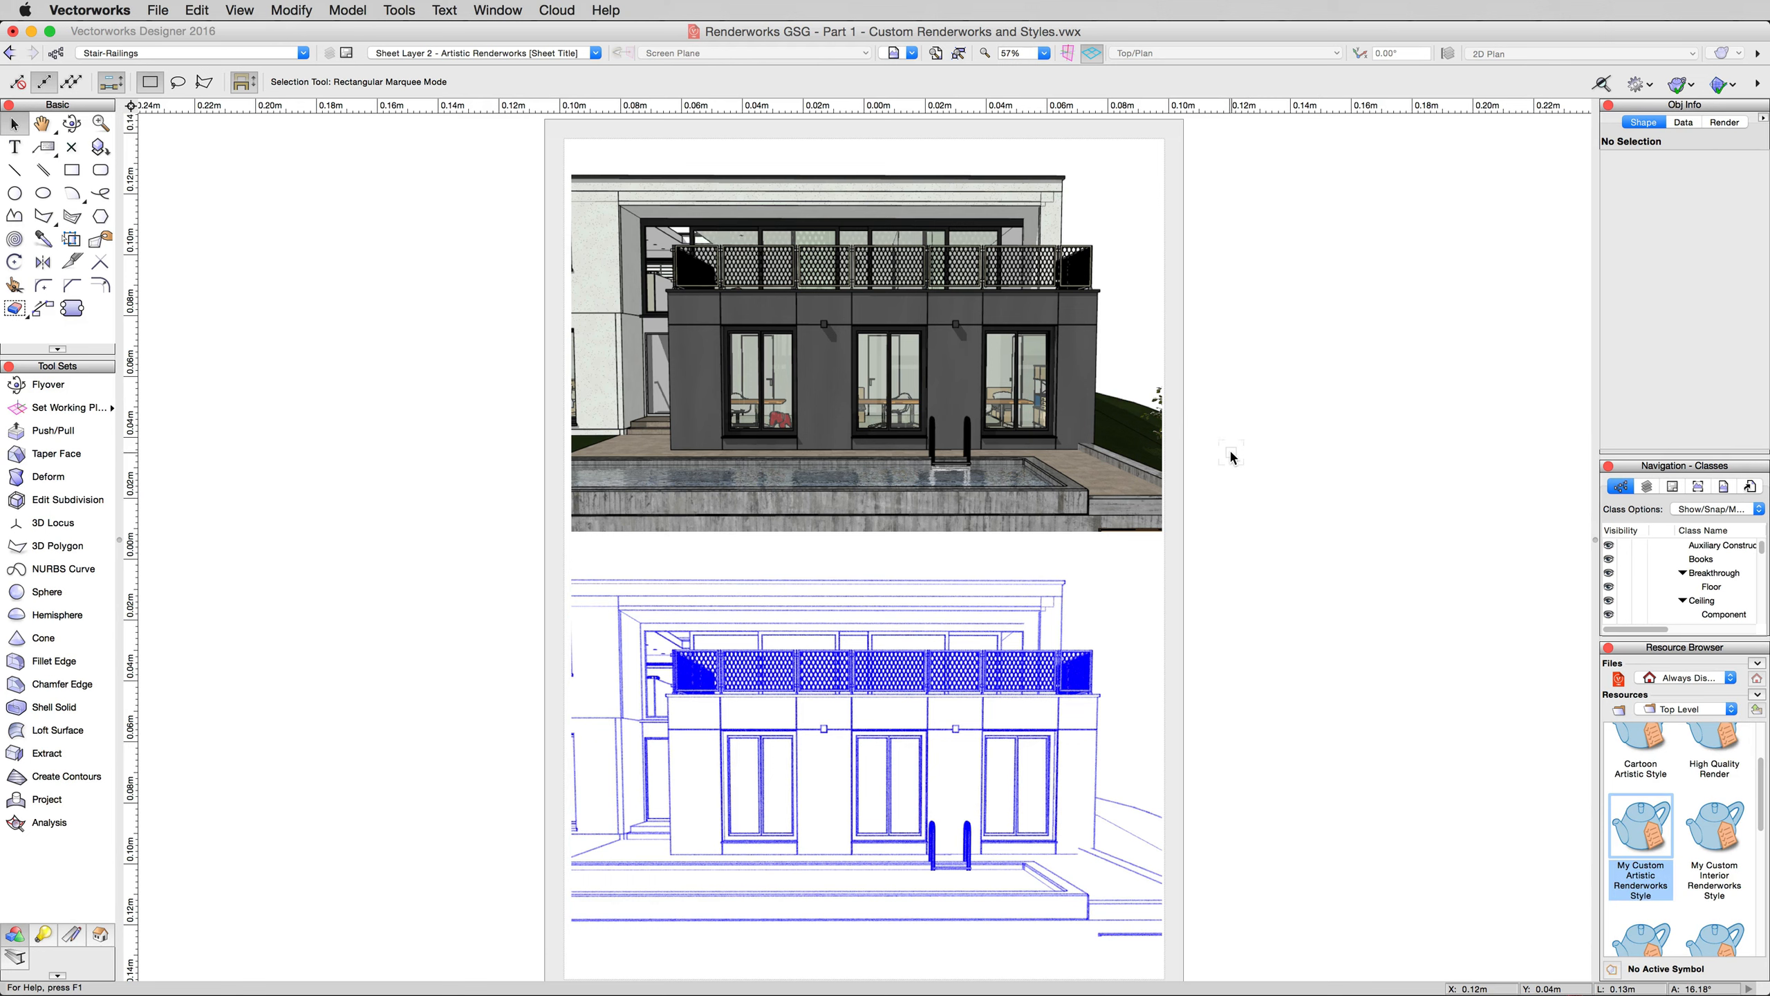
Once rendering finishes, select the bottom viewport
{"action": "left_click", "coordinate": [863, 745]}
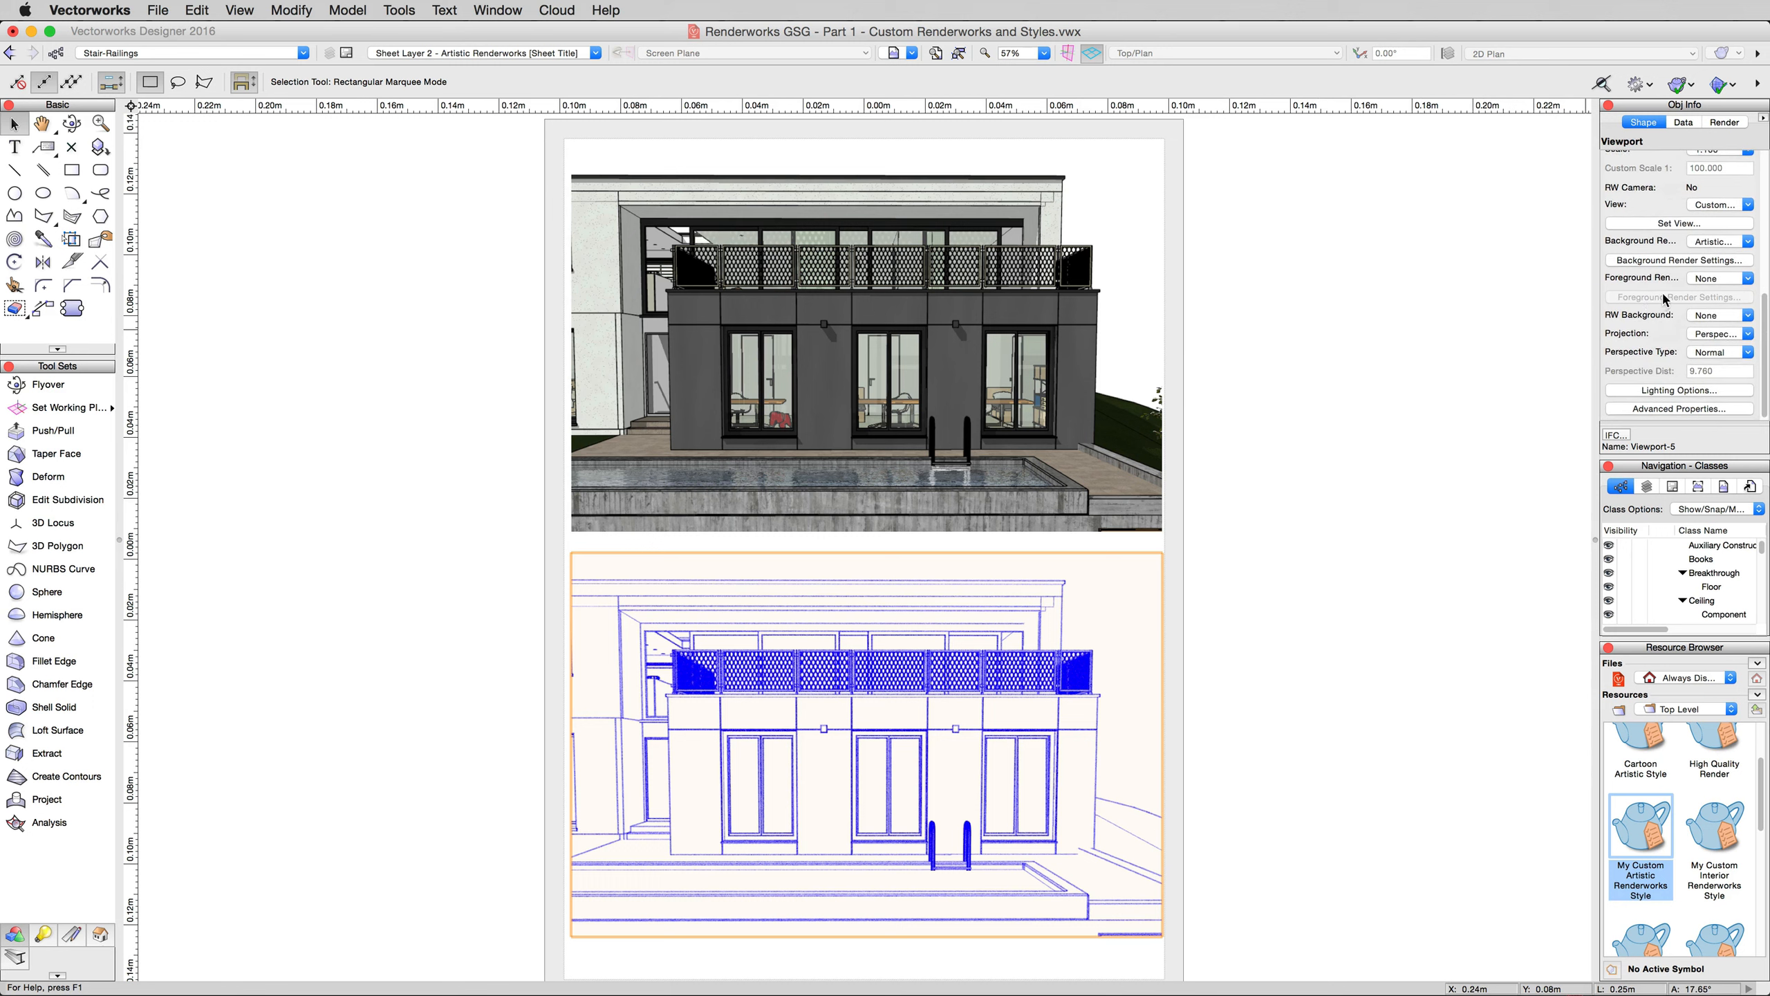
Open the bottom viewport's Background Render list to choose Shaded Polygon
{"action": "left_click", "coordinate": [1749, 242]}
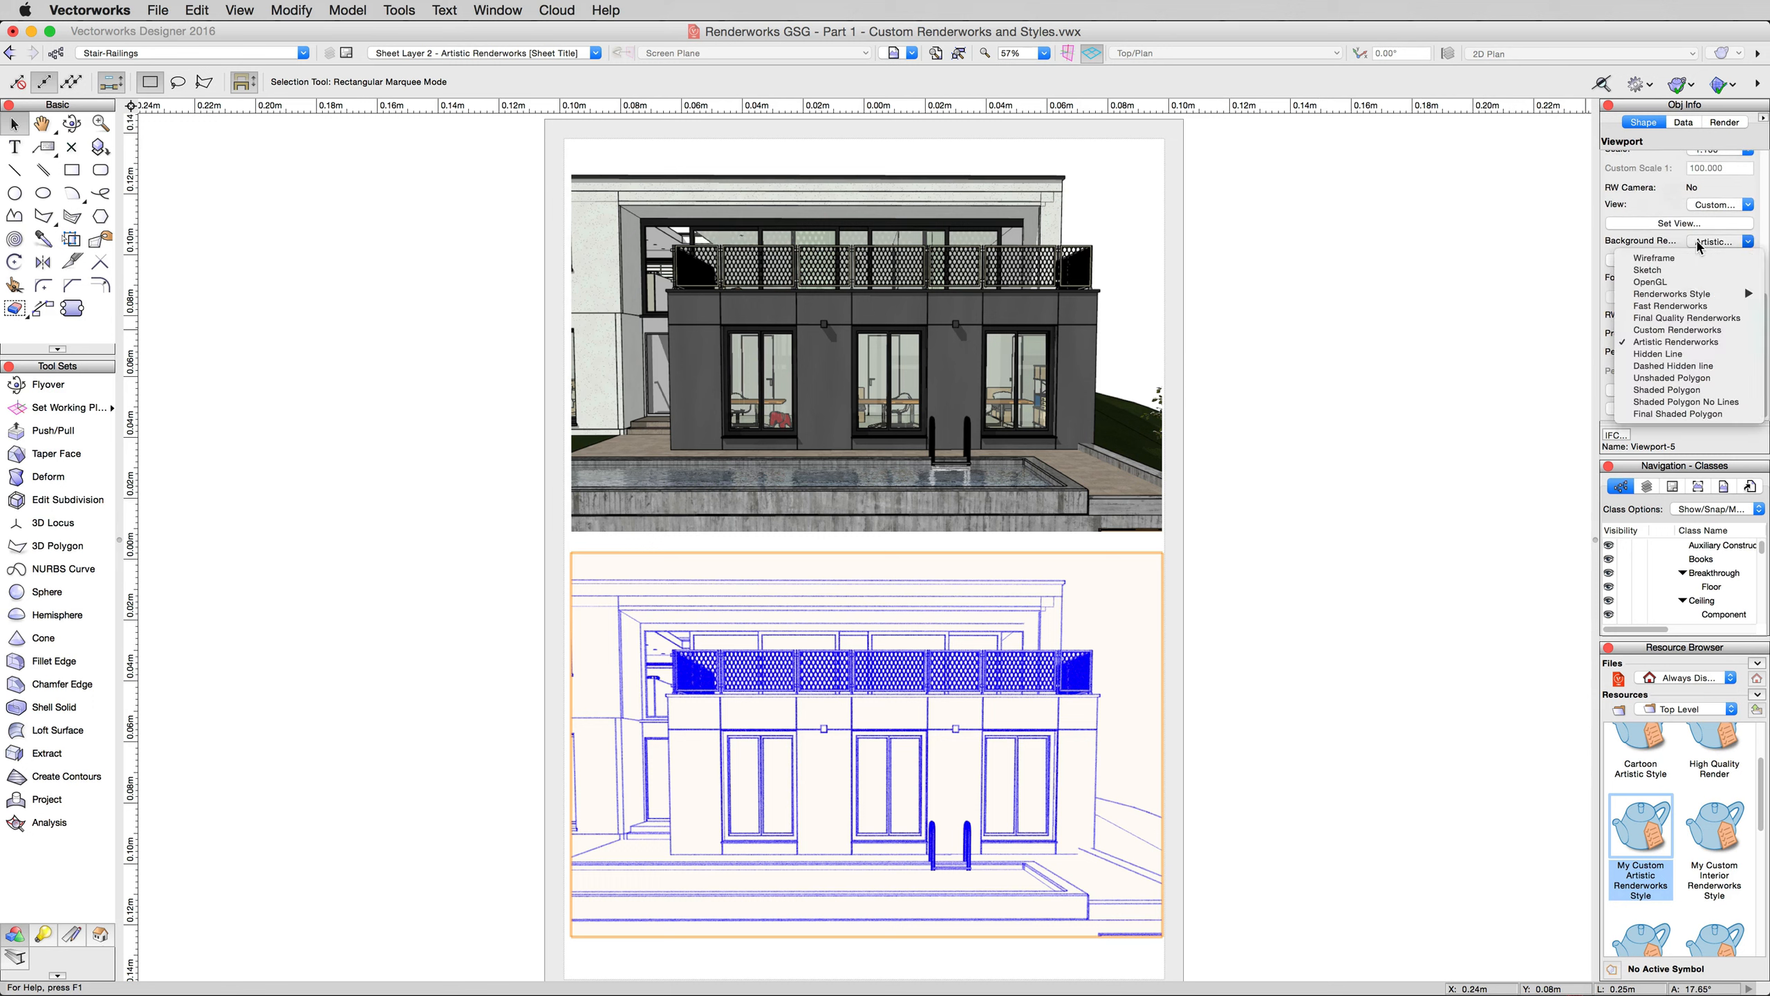
{"action": "mouse_move", "coordinate": [1655, 257]}
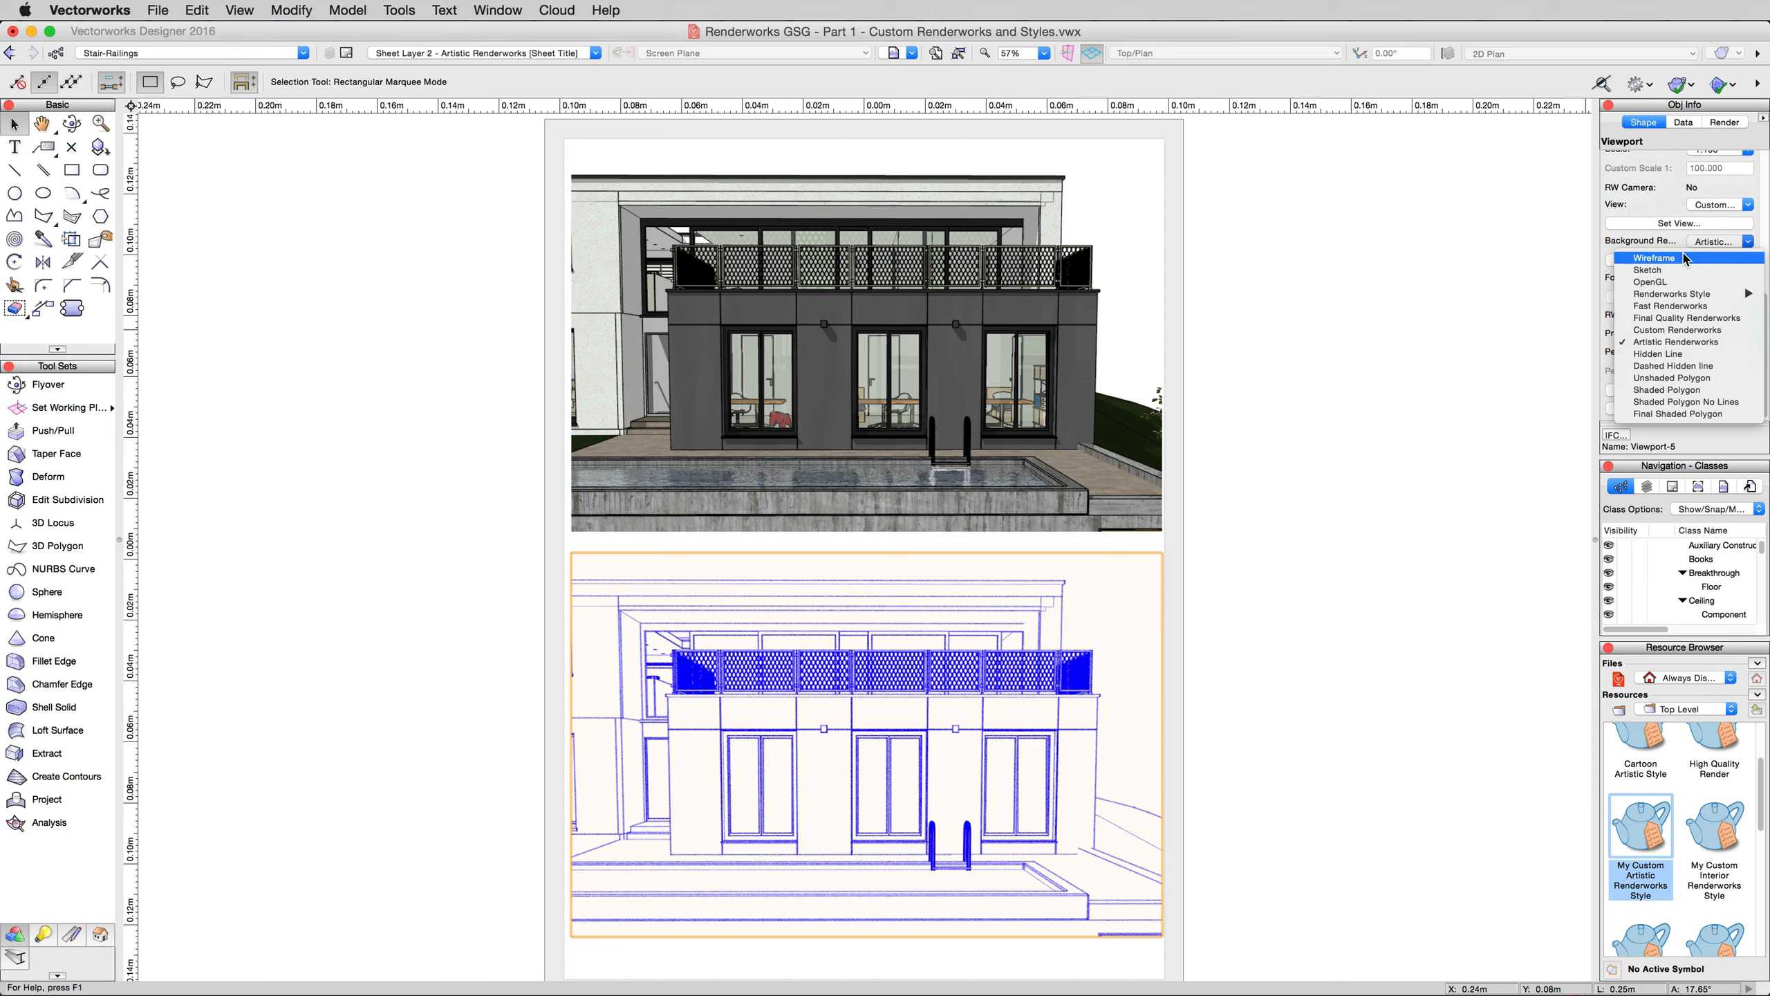
{"action": "mouse_move", "coordinate": [1682, 377]}
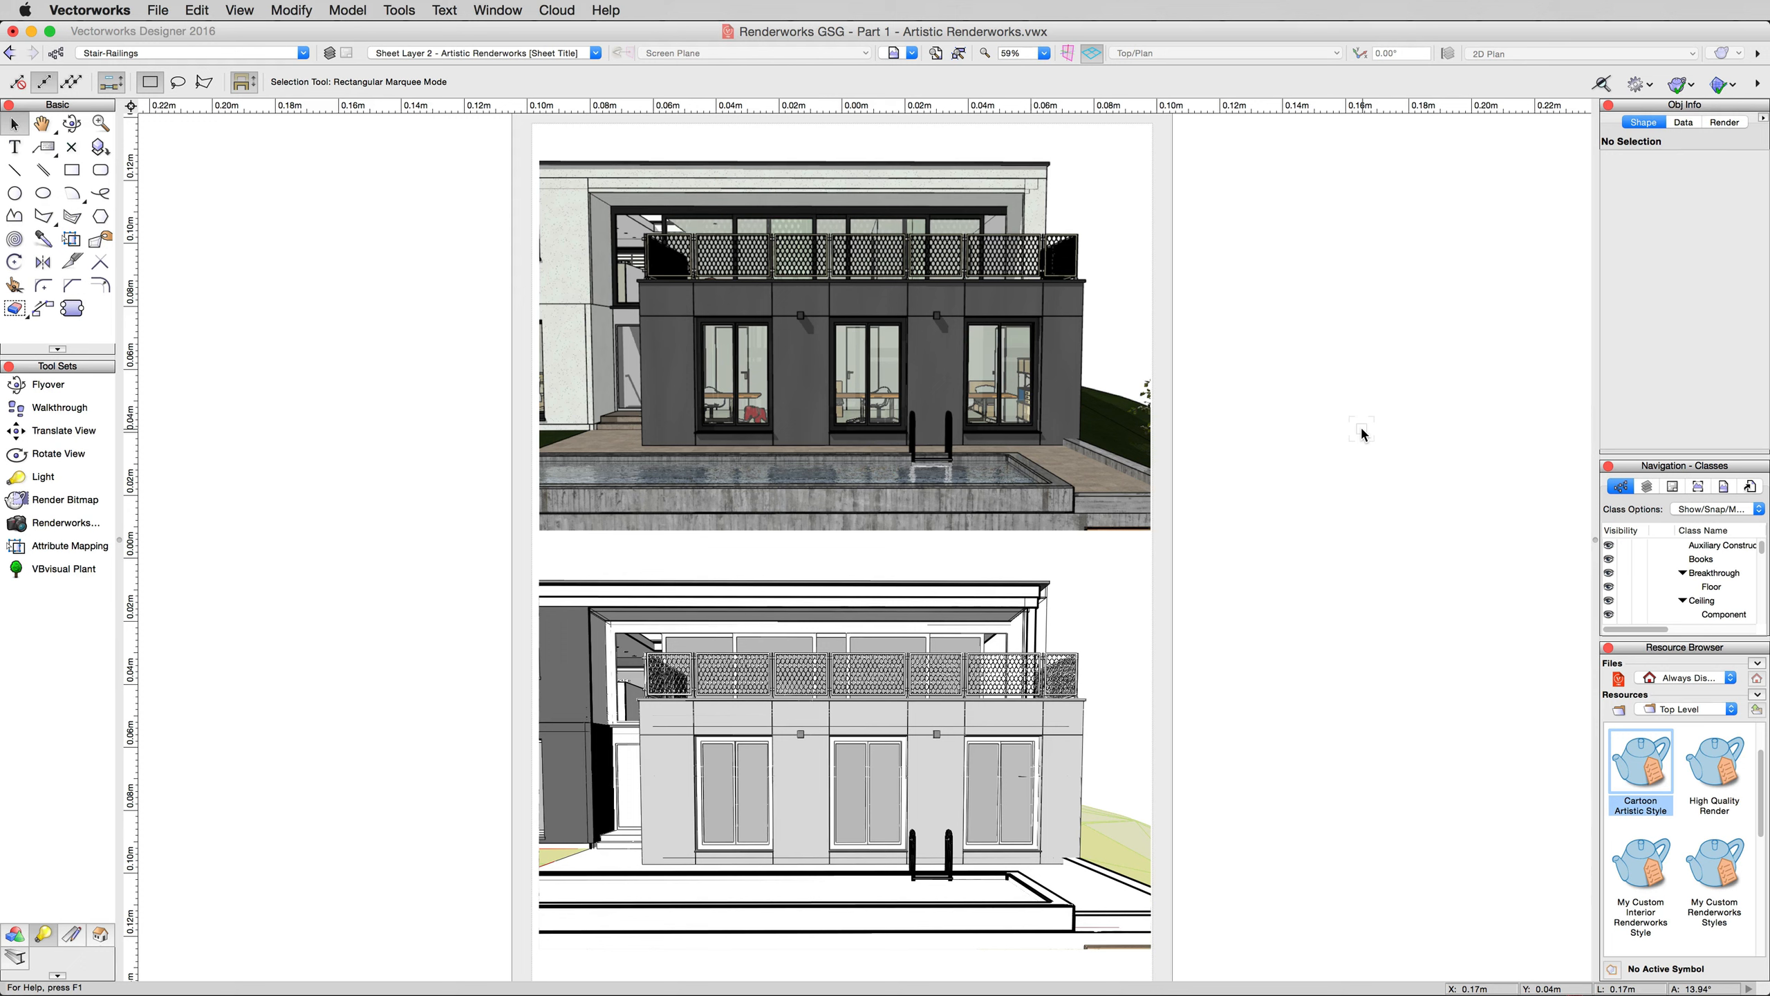
{"action": "mouse_move", "coordinate": [1318, 523]}
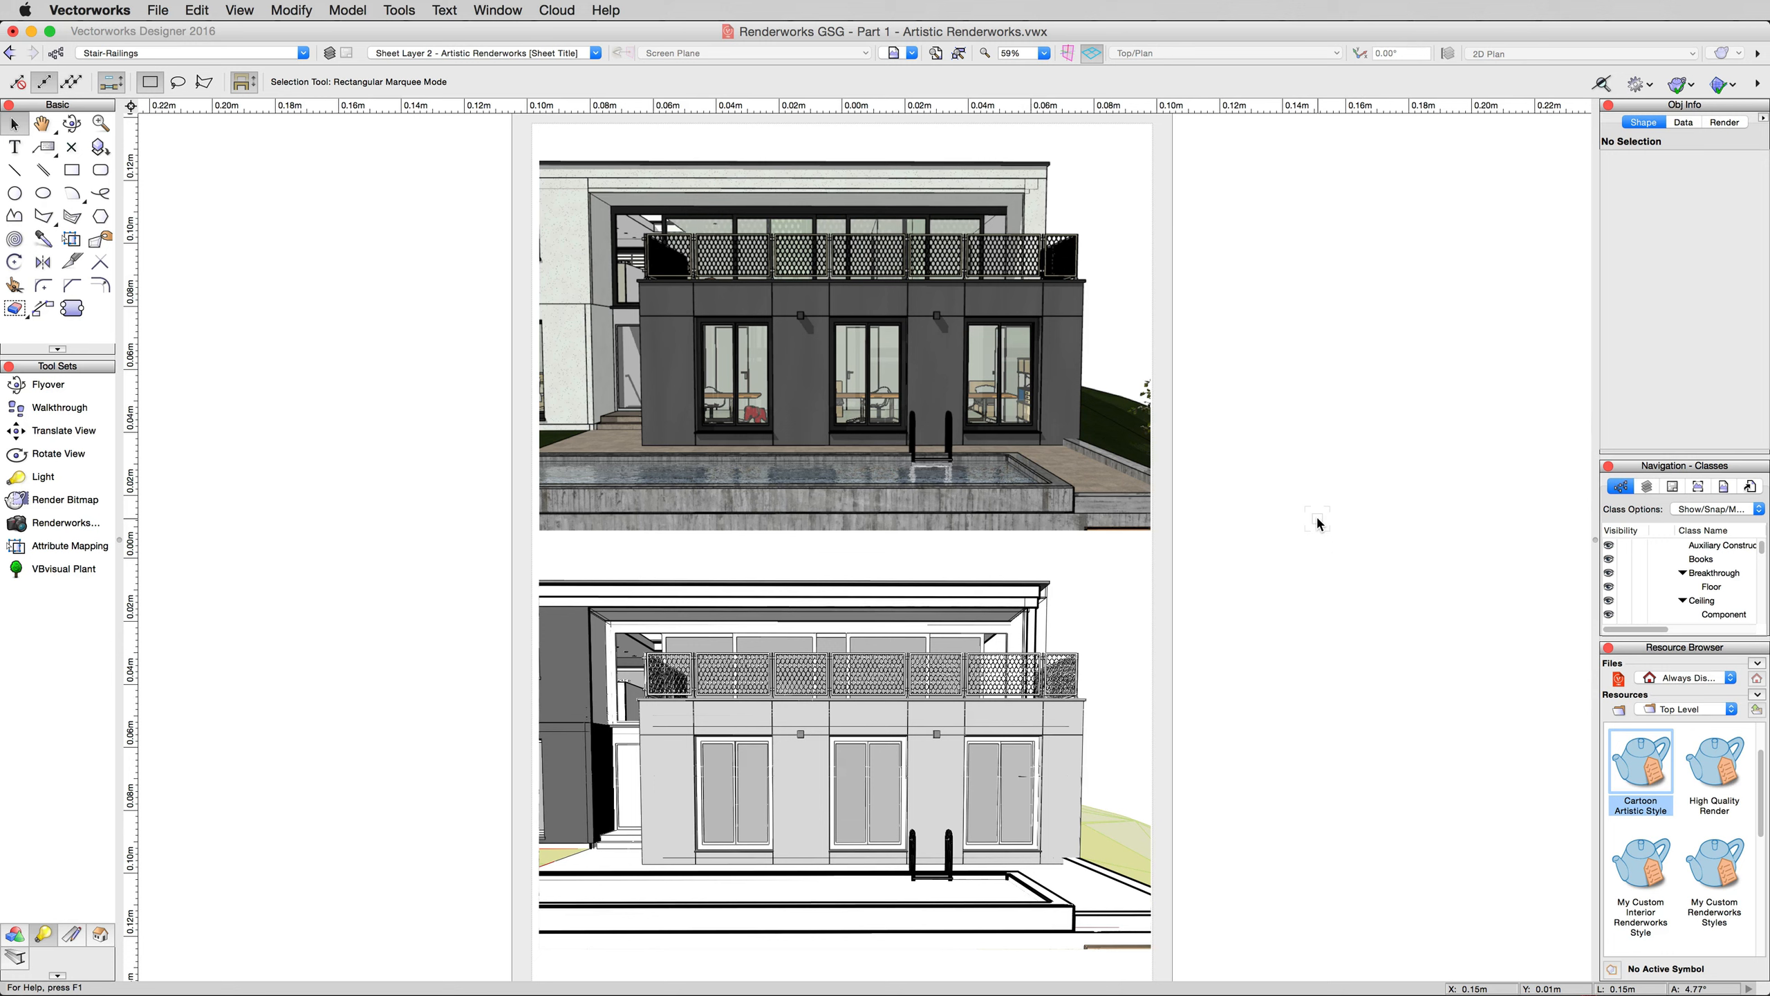